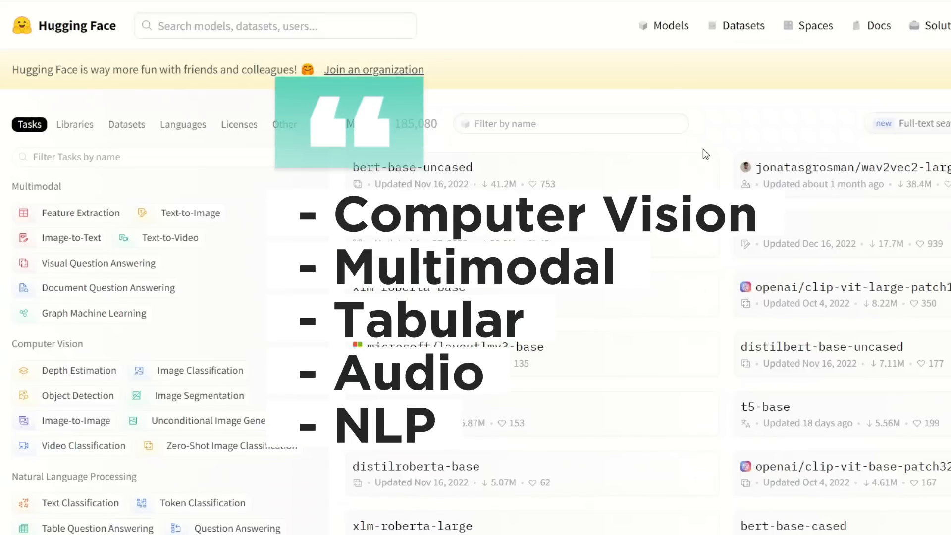
Go to Spaces from the top navigation and browse the Spaces of the week.
left_click(815, 26)
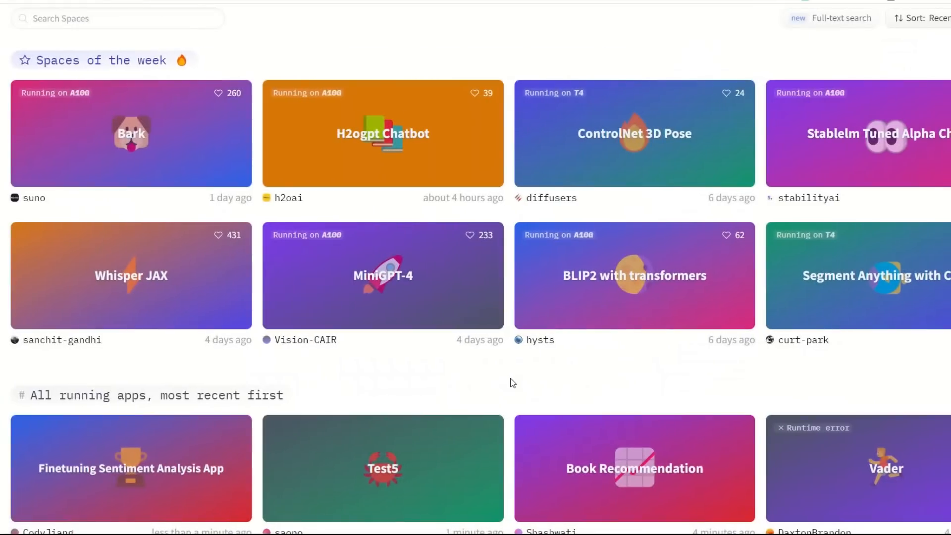
scroll("down", 3)
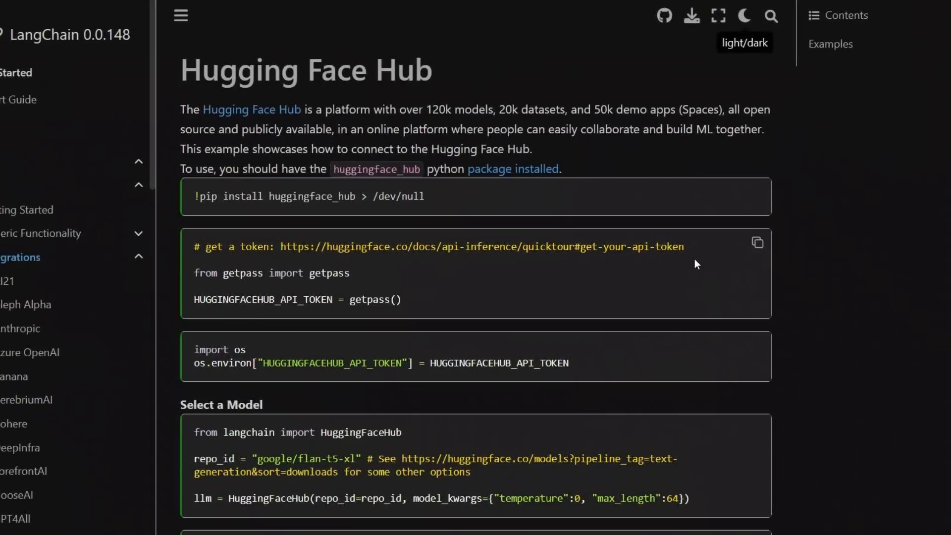
mouse_move(762, 299)
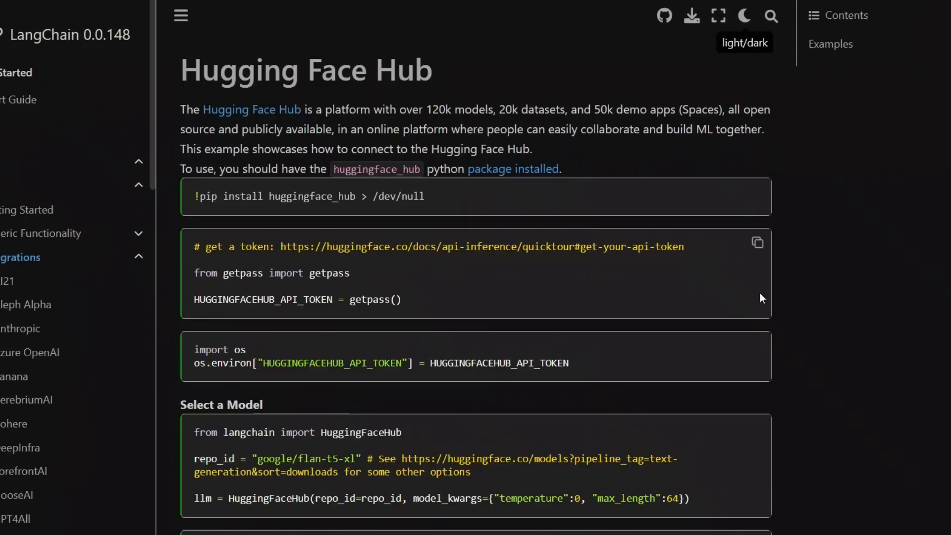
scroll("down", 3)
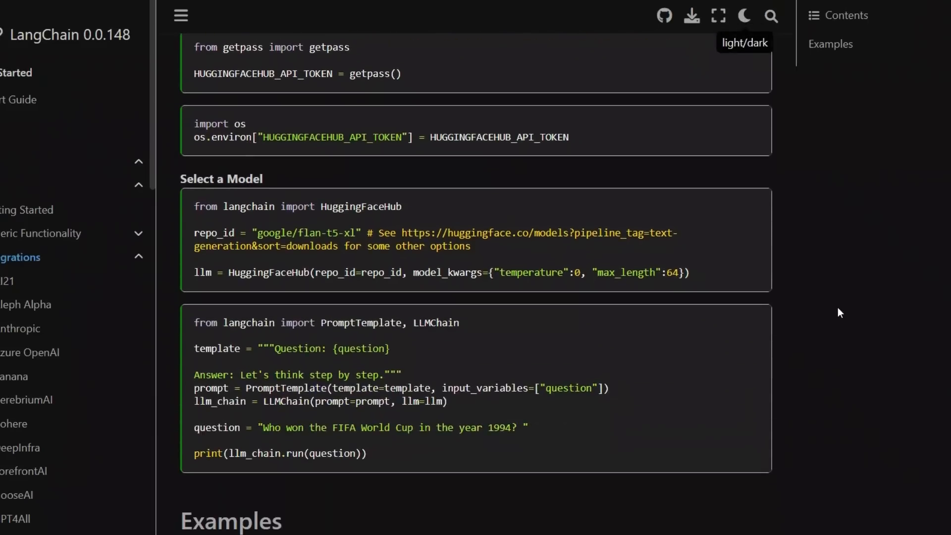
scroll("down", 3)
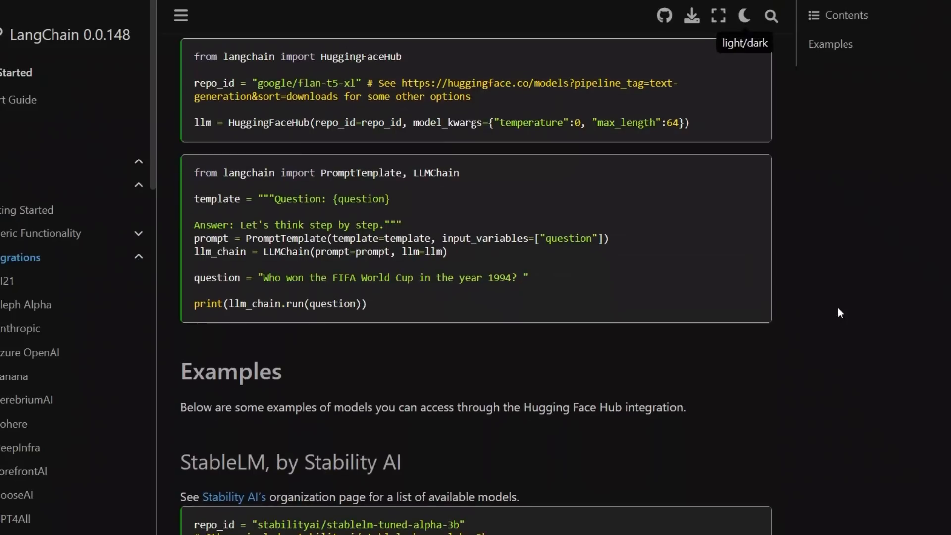
scroll("down", 3)
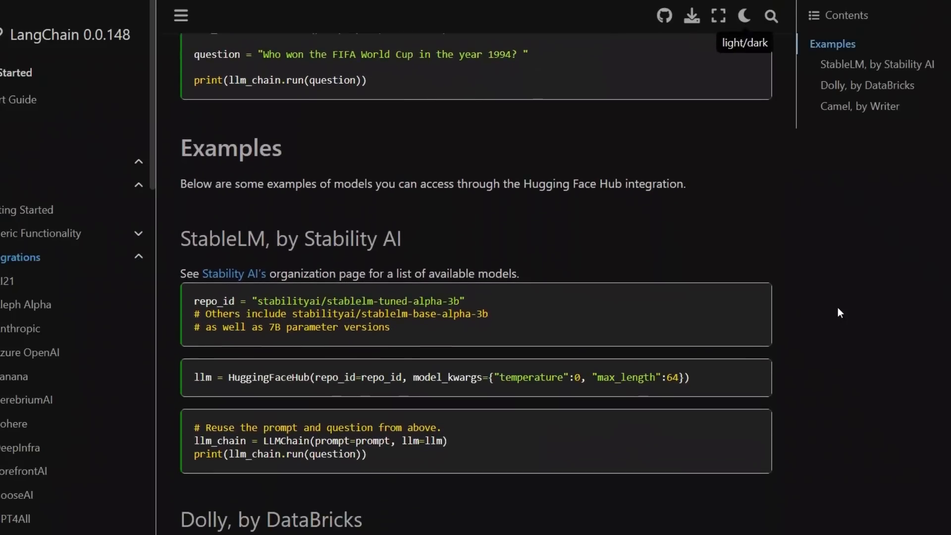
scroll("down", 3)
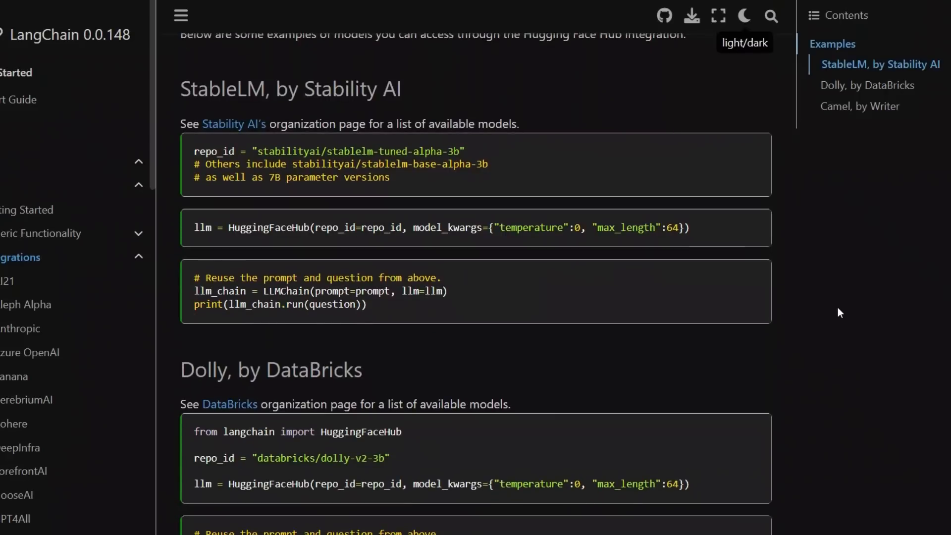
mouse_move(327, 220)
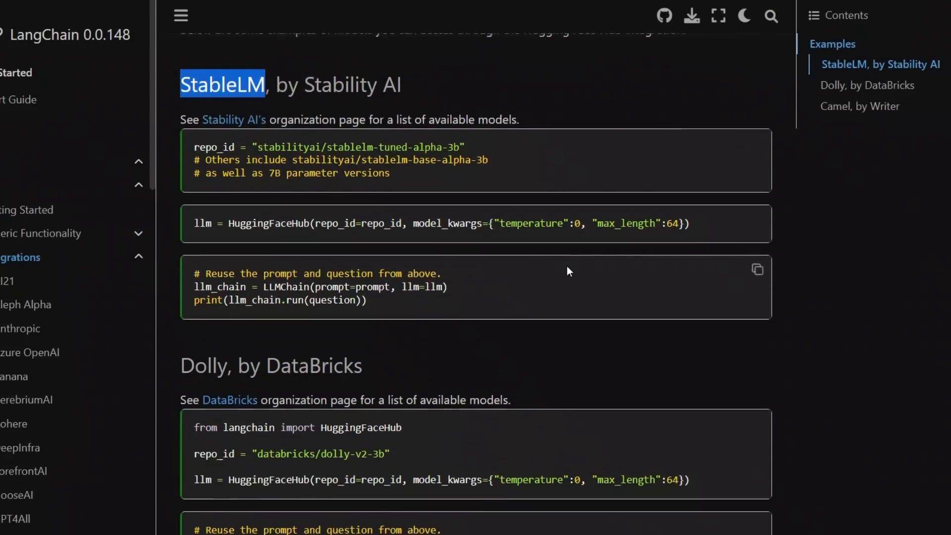
scroll("down", 3)
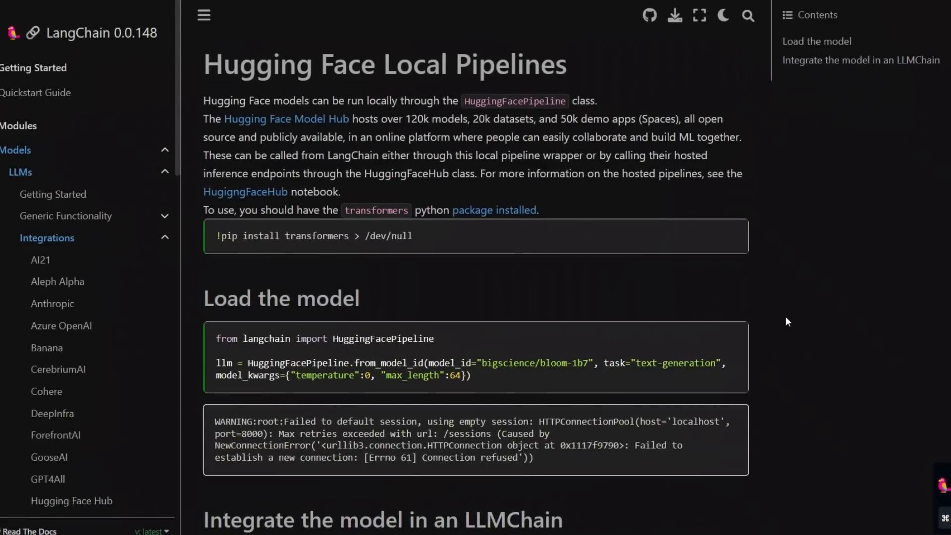
scroll("down", 3)
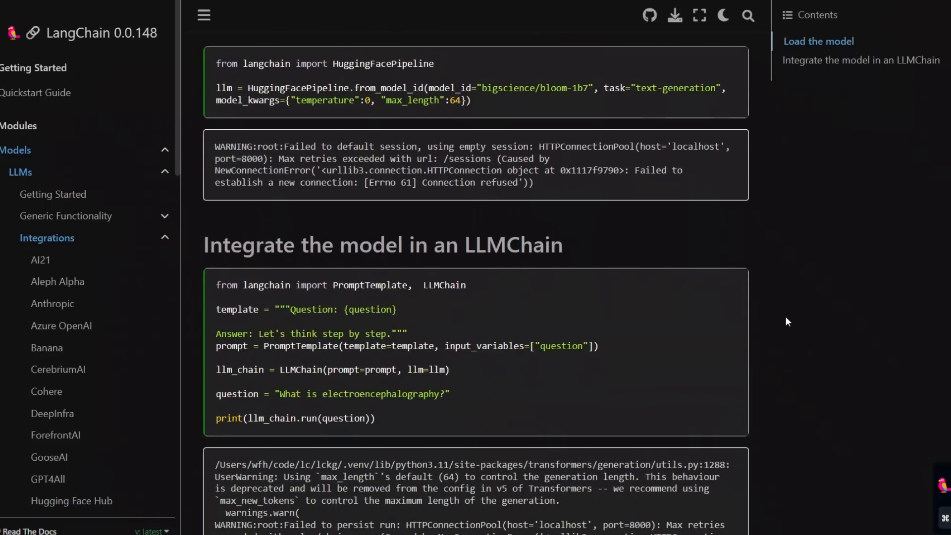
scroll("down", 3)
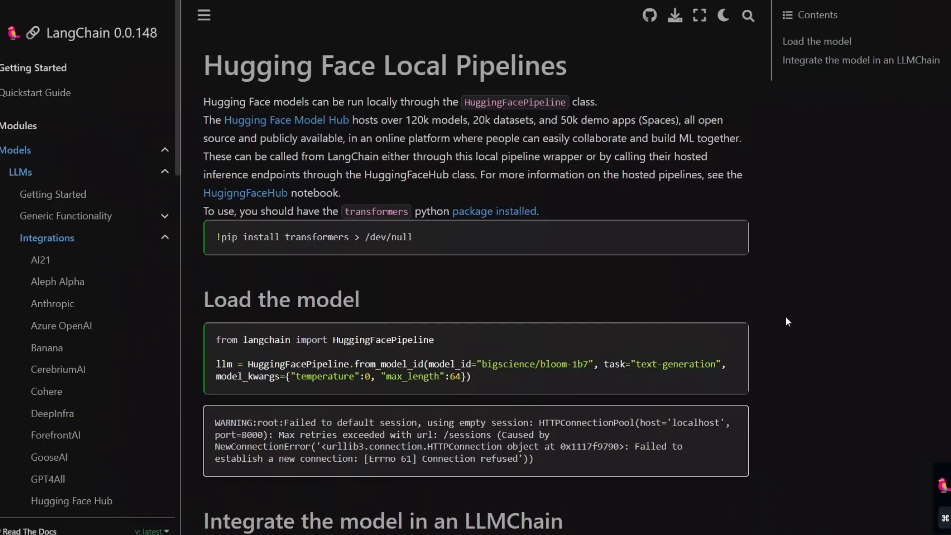
scroll("down", 3)
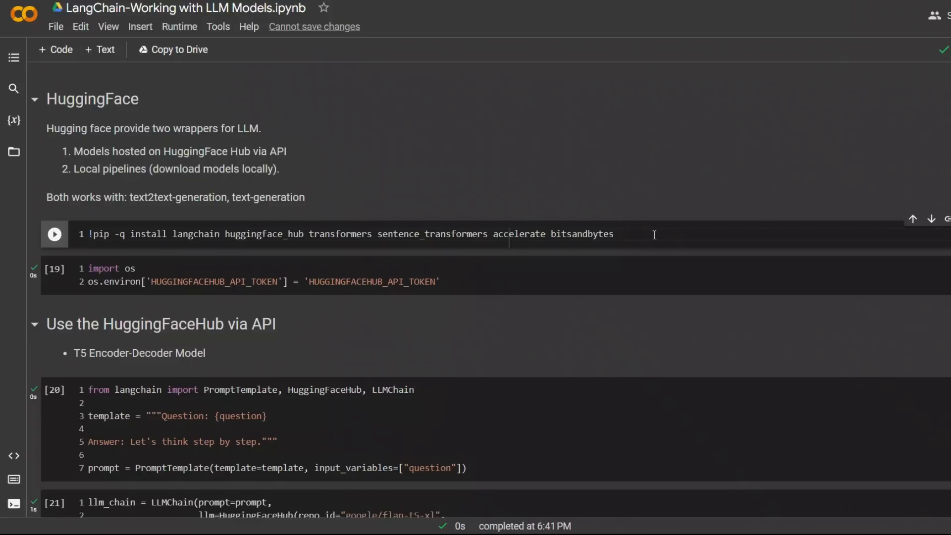
left_click(53, 233)
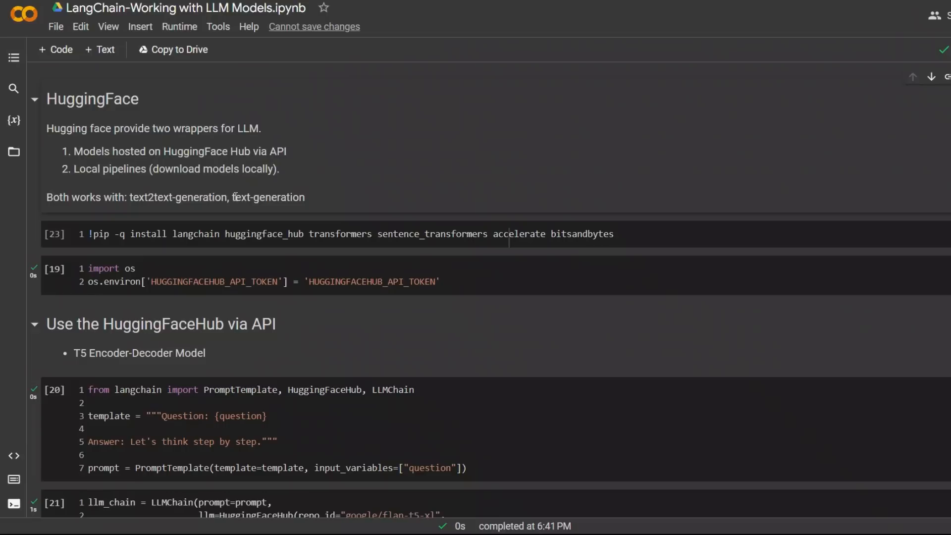
double_click(175, 197)
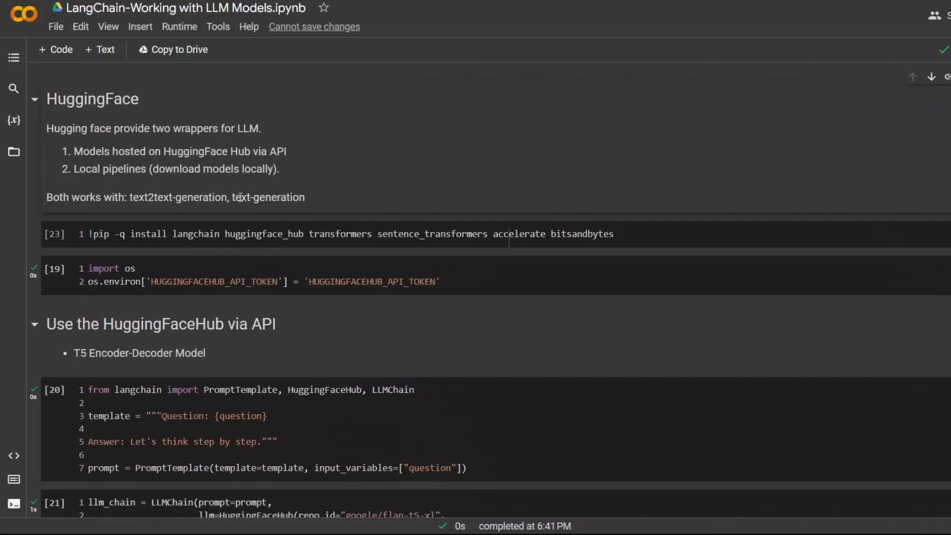
double_click(269, 197)
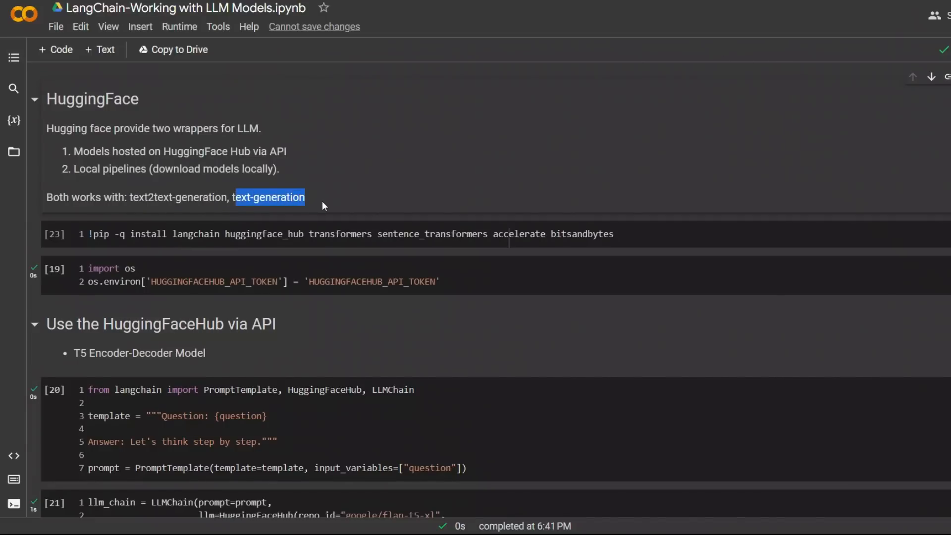
mouse_move(402, 199)
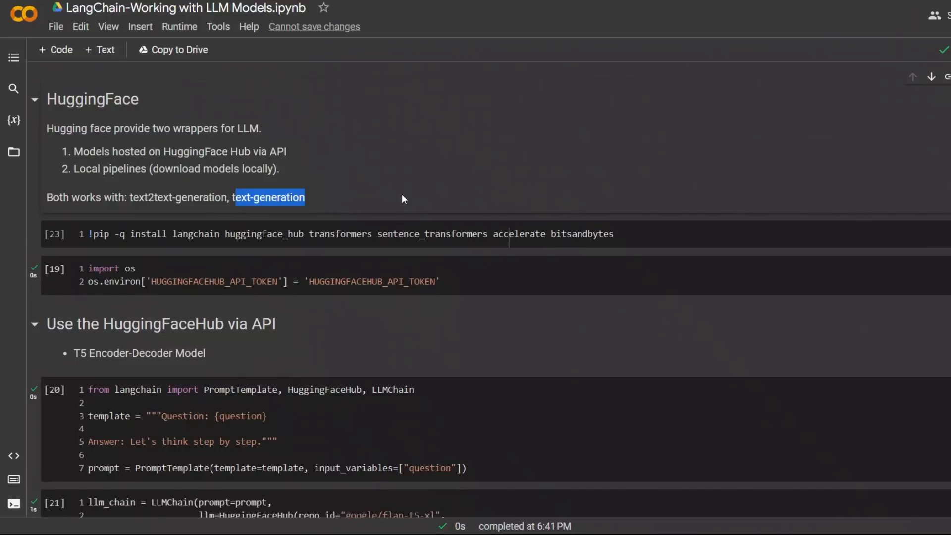
mouse_move(232, 208)
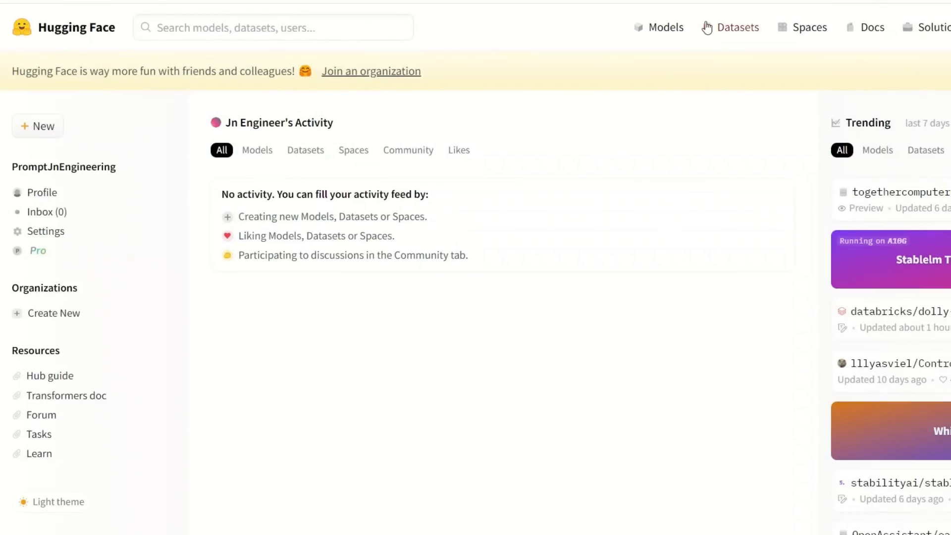
mouse_move(212, 246)
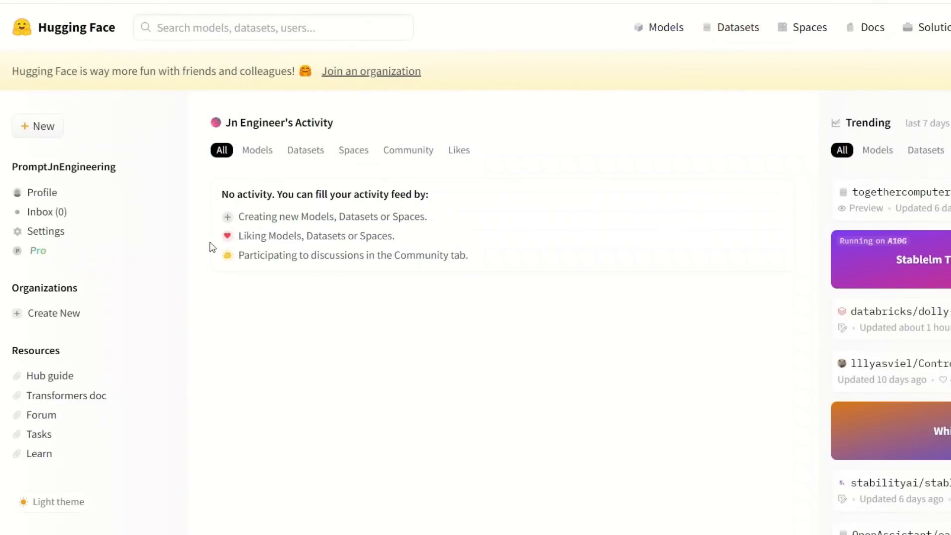
Go to the Models page and browse the Natural Language Processing task filters.
left_click(664, 27)
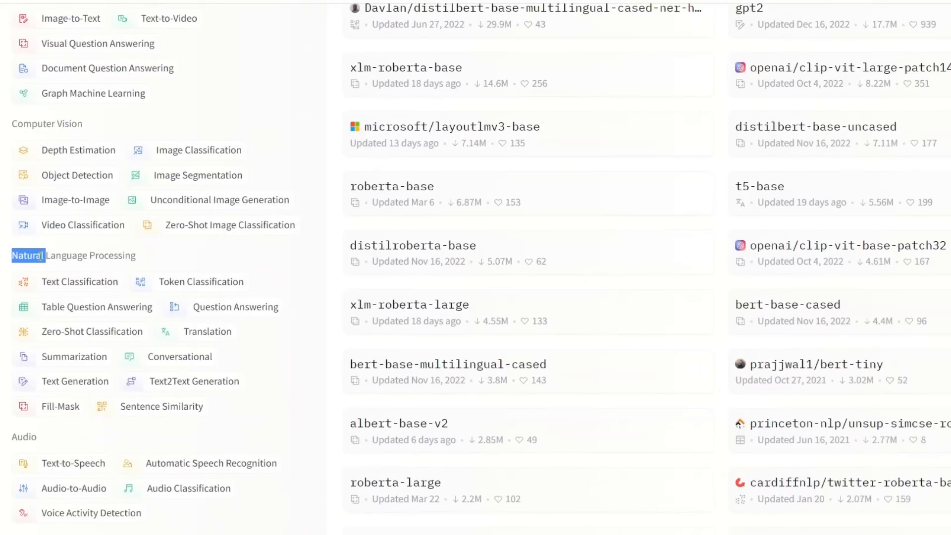
scroll("down", 3)
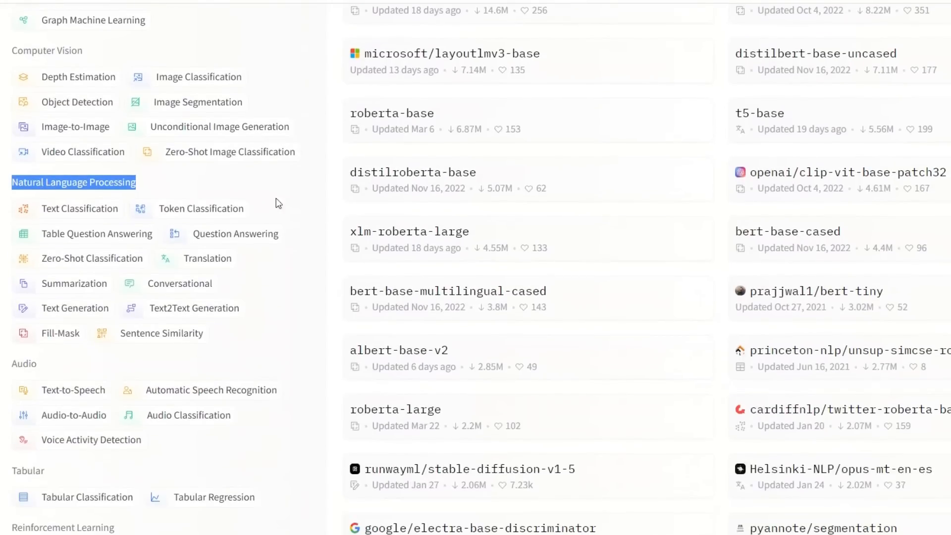
mouse_move(162, 332)
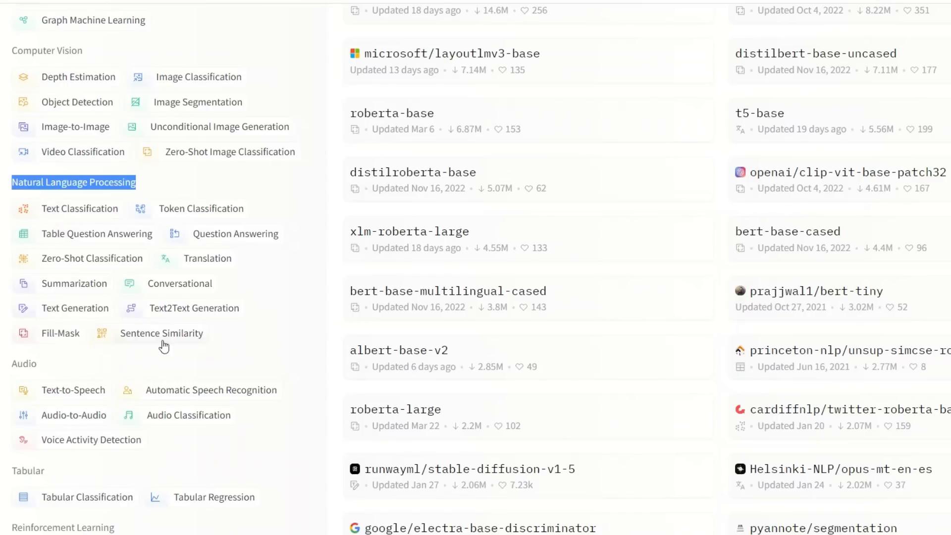
mouse_move(77, 315)
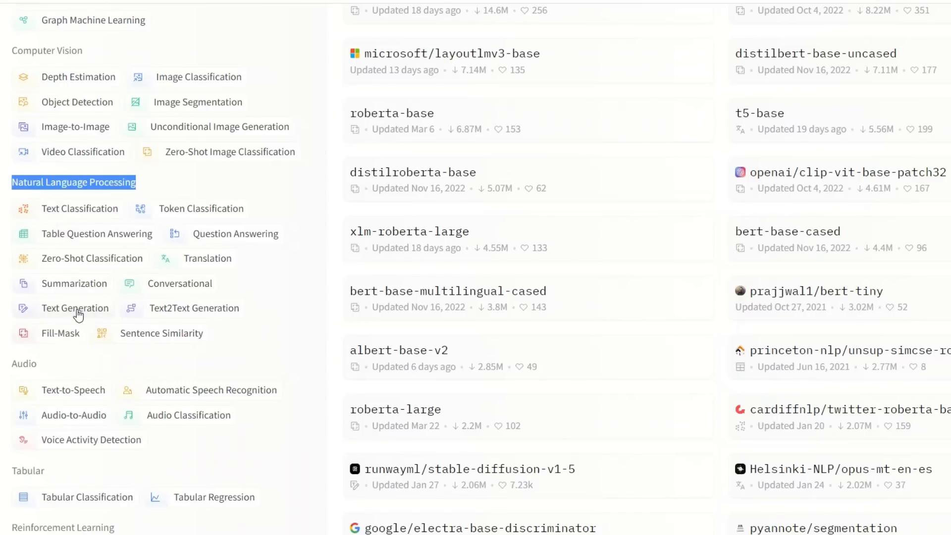
mouse_move(193, 318)
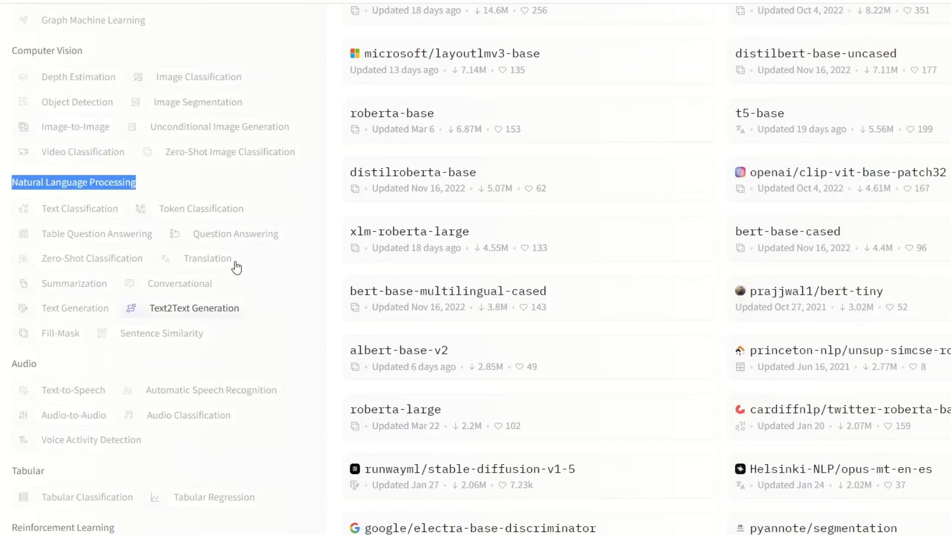
scroll("up", 3)
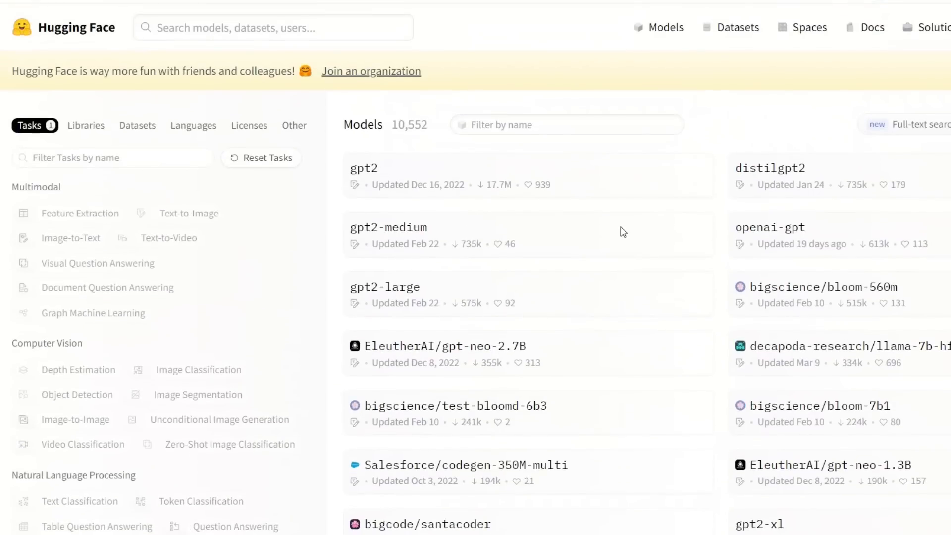
mouse_move(674, 214)
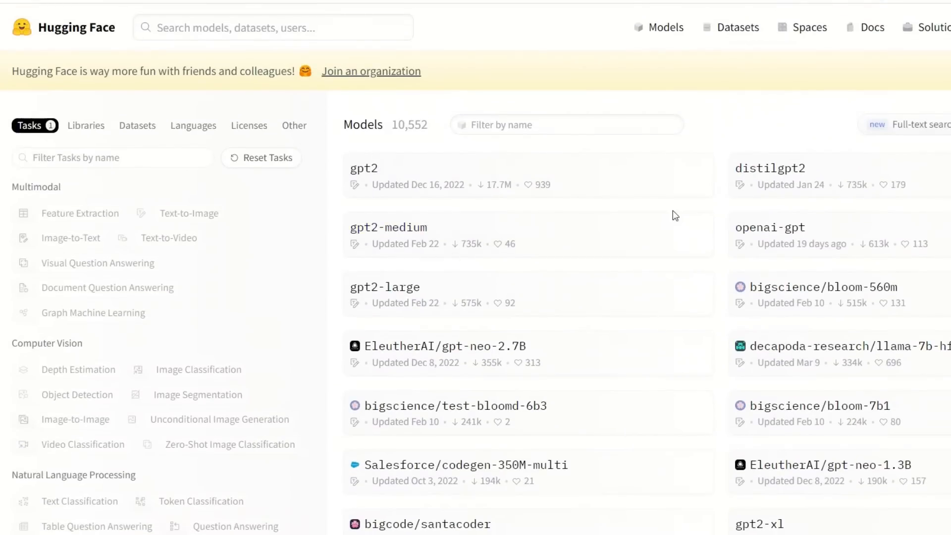
Filter models by Text2Text Generation and browse the google flan-t5 variants.
scroll("down", 3)
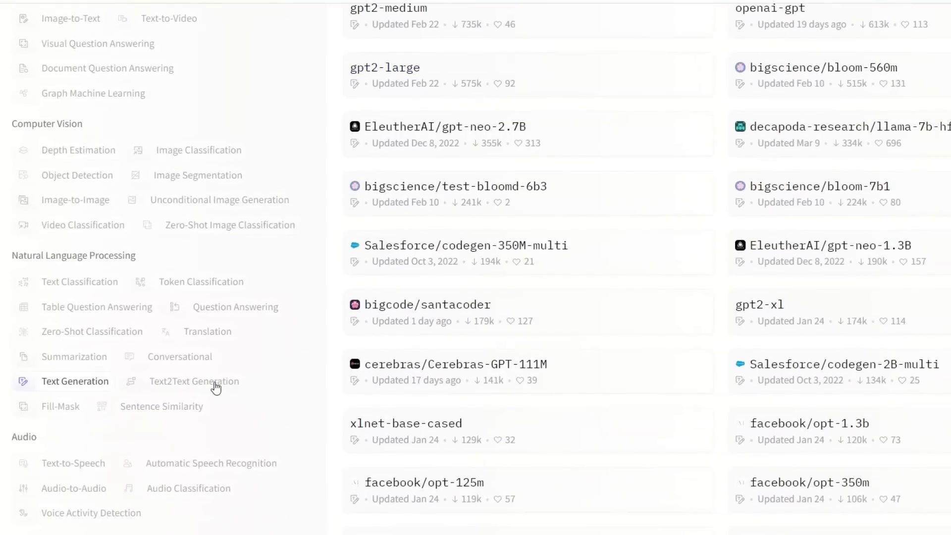
left_click(194, 380)
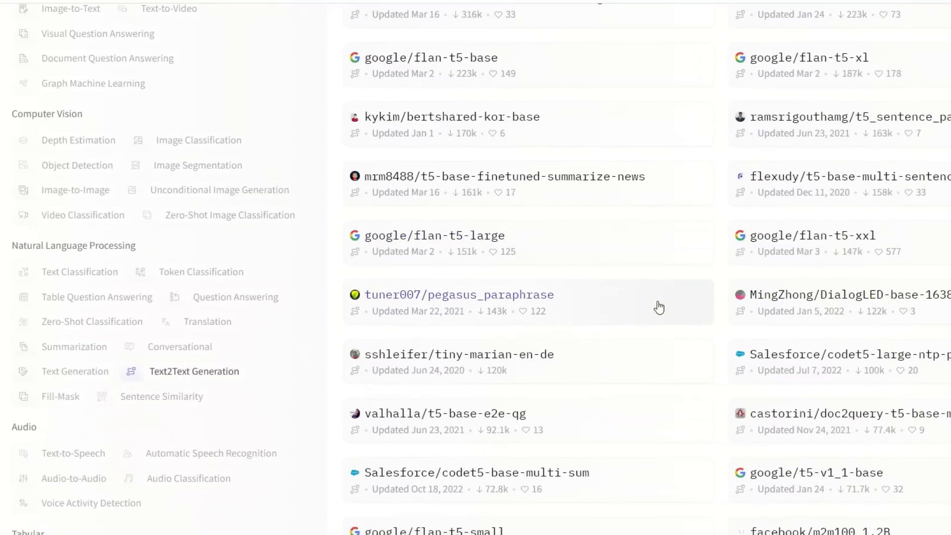
scroll("down", 3)
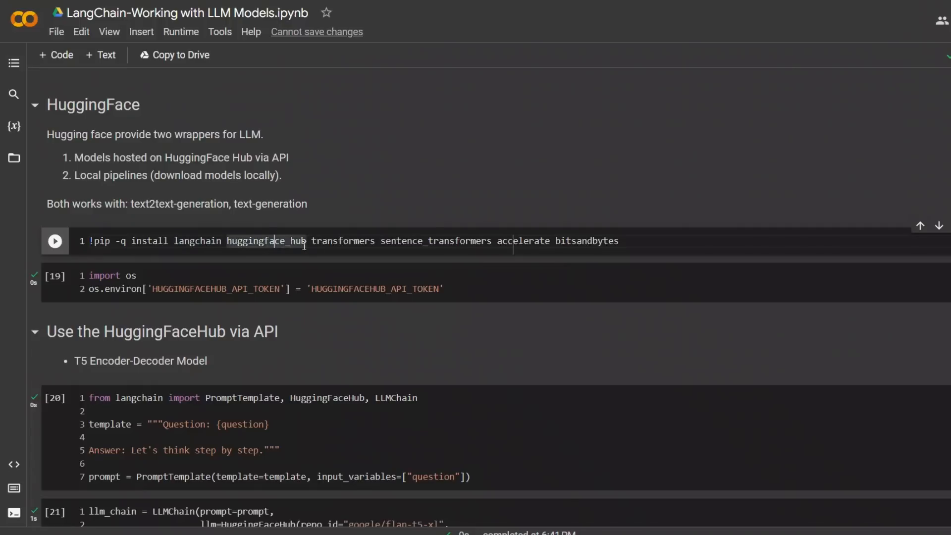
Review the pip install packages (huggingface_hub, transformers, sentence_transformers, accelerate, bitsandbytes) and the API token line.
double_click(265, 241)
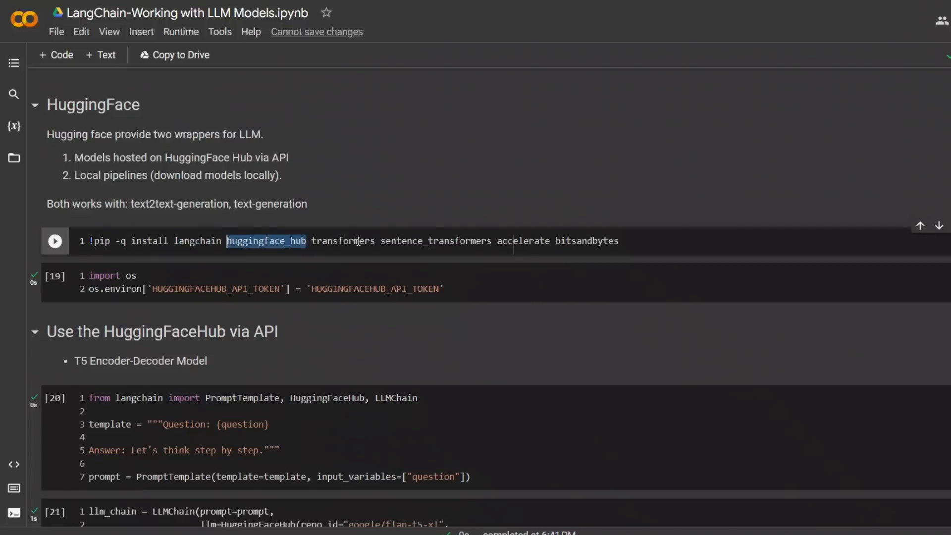
double_click(343, 240)
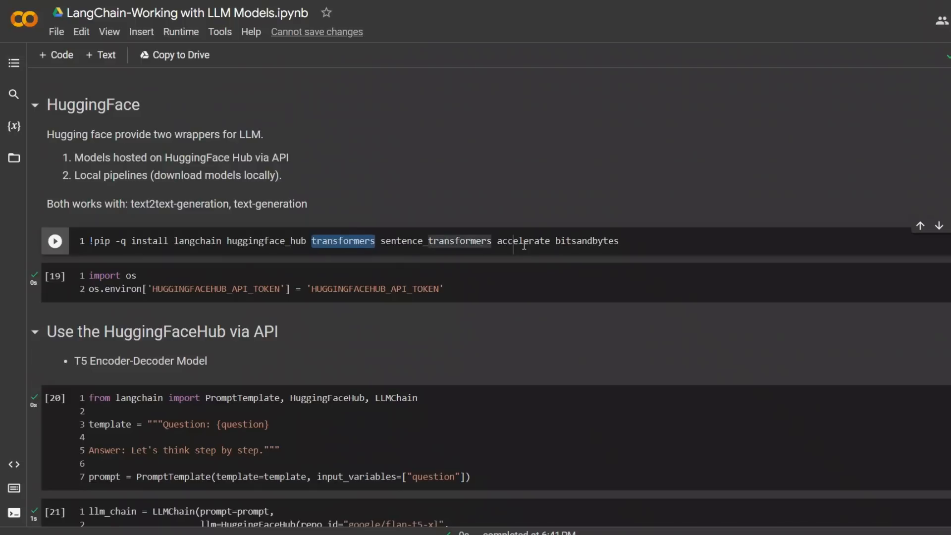
double_click(585, 241)
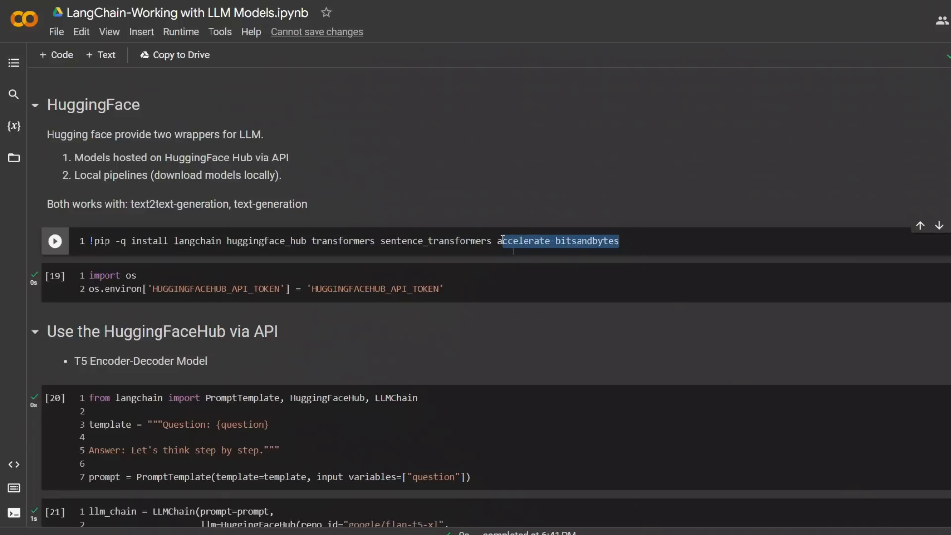
double_click(431, 234)
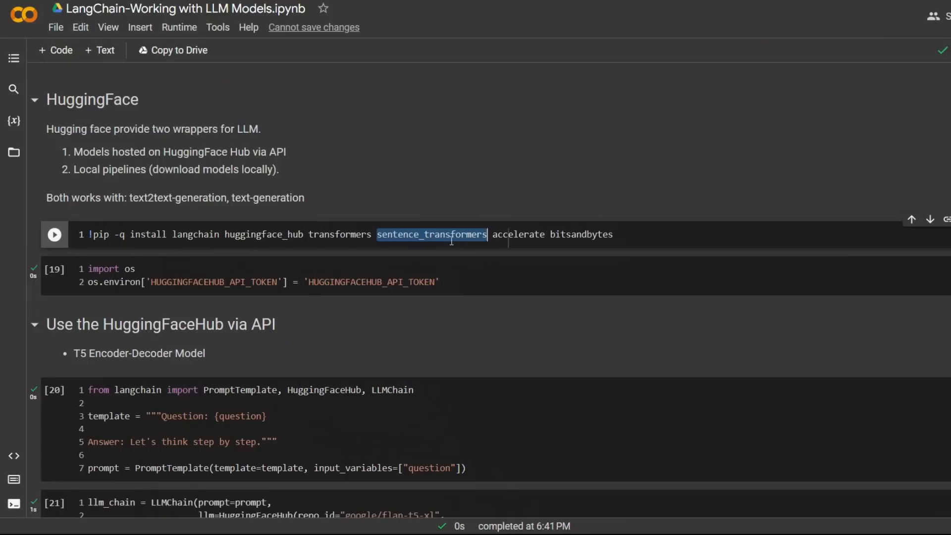
mouse_move(440, 260)
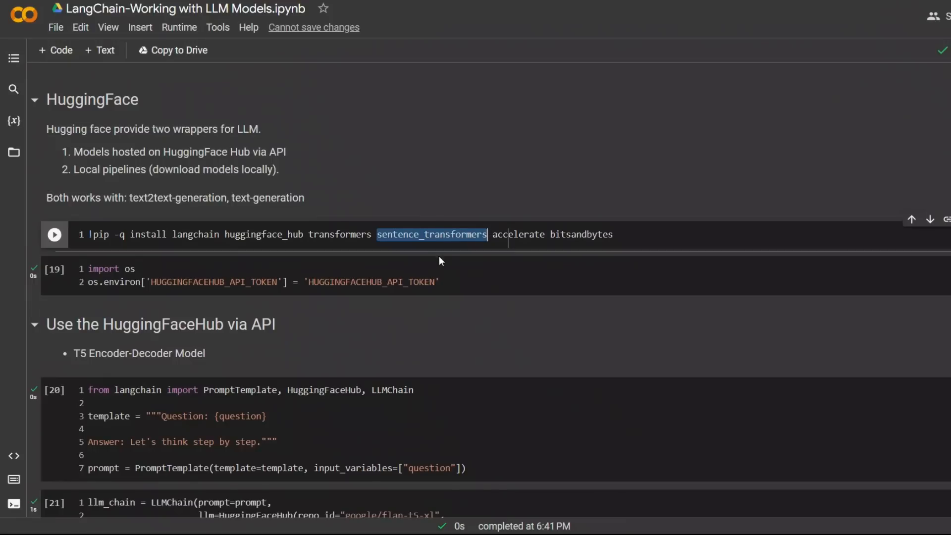
mouse_move(448, 269)
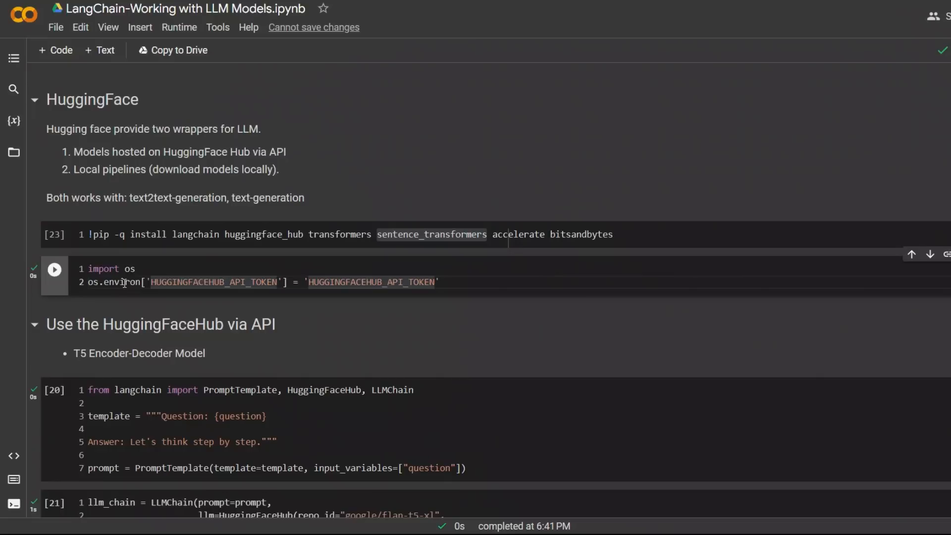
double_click(212, 281)
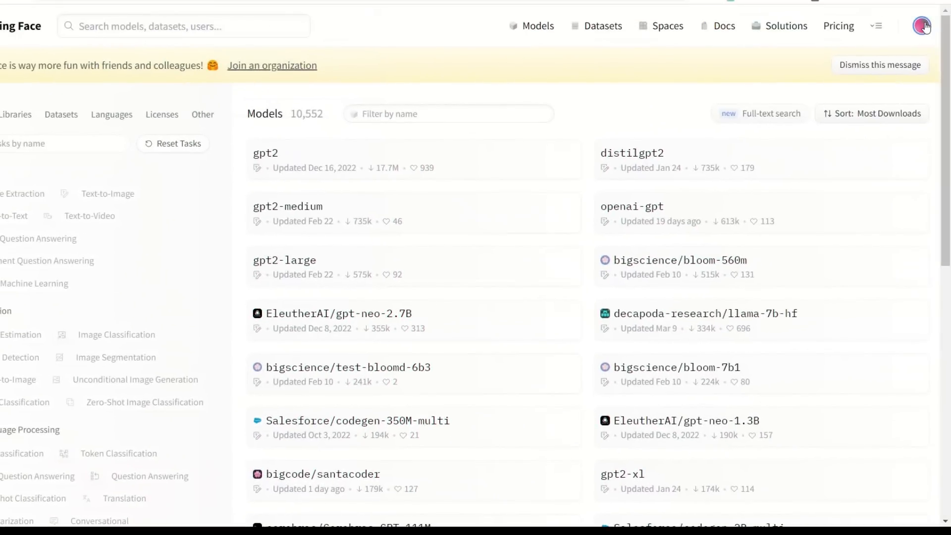
Go to account Settings > Access Tokens, peek at the New token form and close it.
left_click(922, 26)
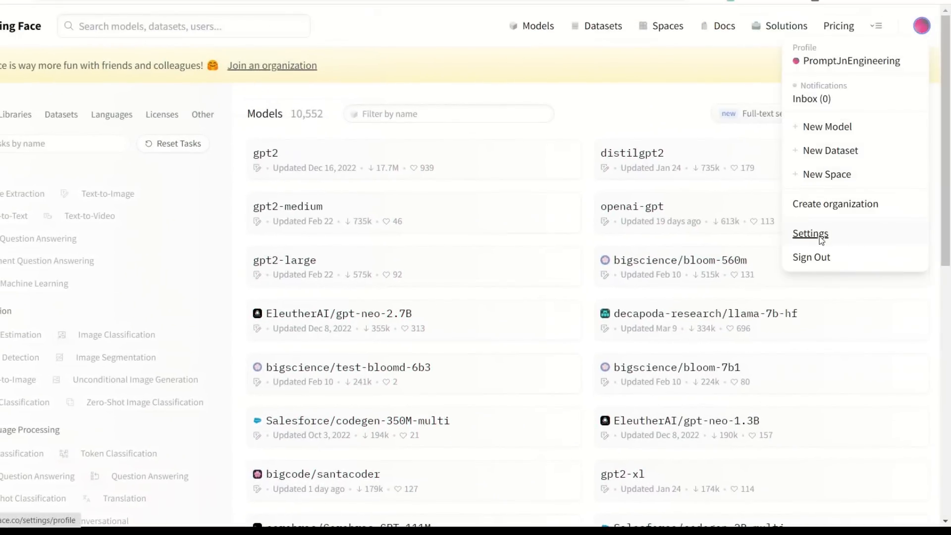
left_click(810, 233)
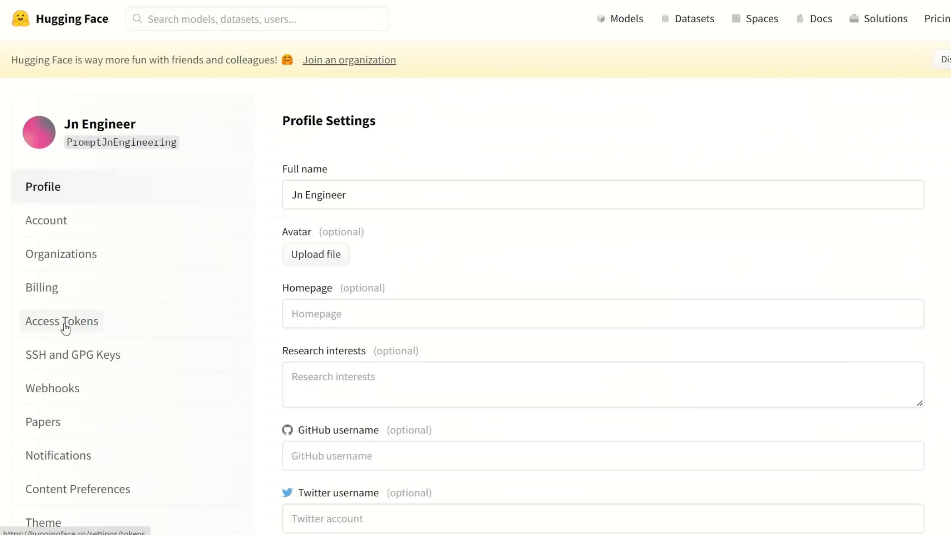
left_click(62, 320)
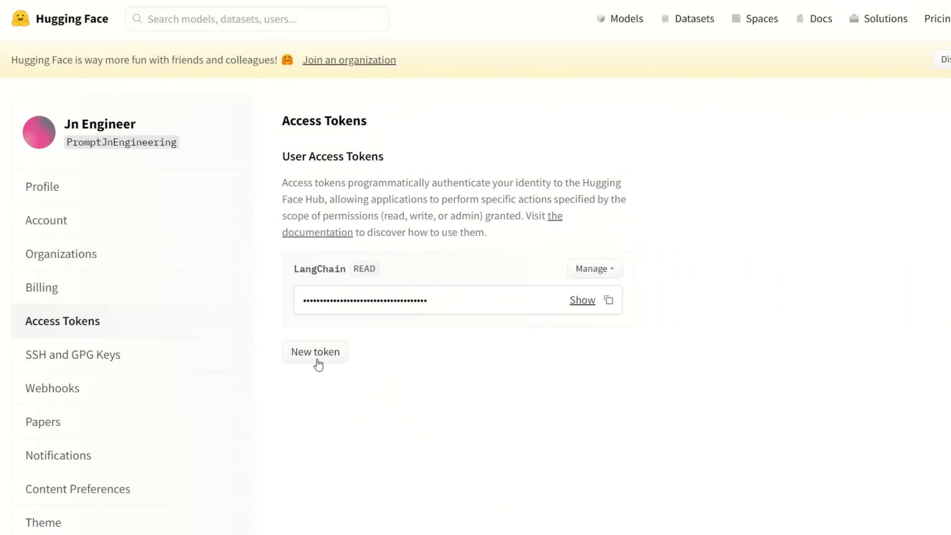
left_click(315, 351)
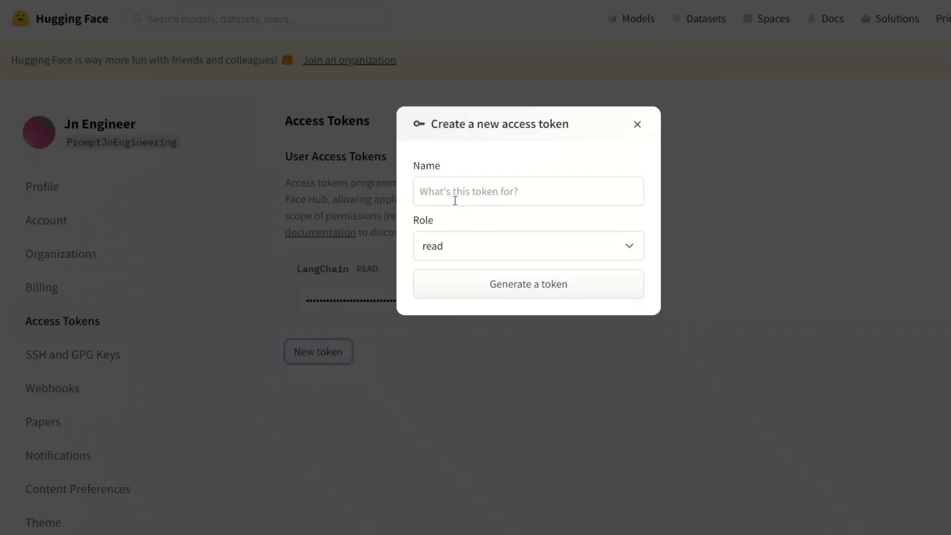
mouse_move(515, 293)
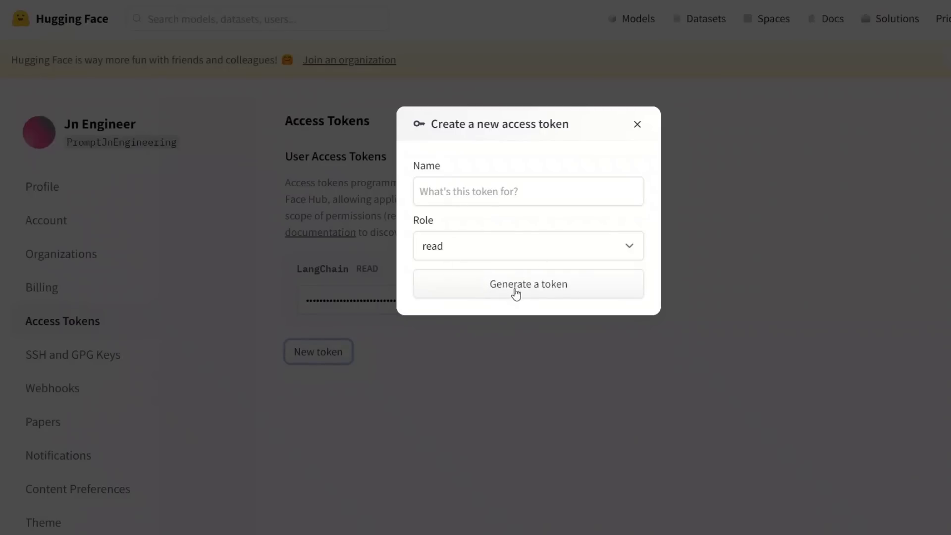
left_click(636, 123)
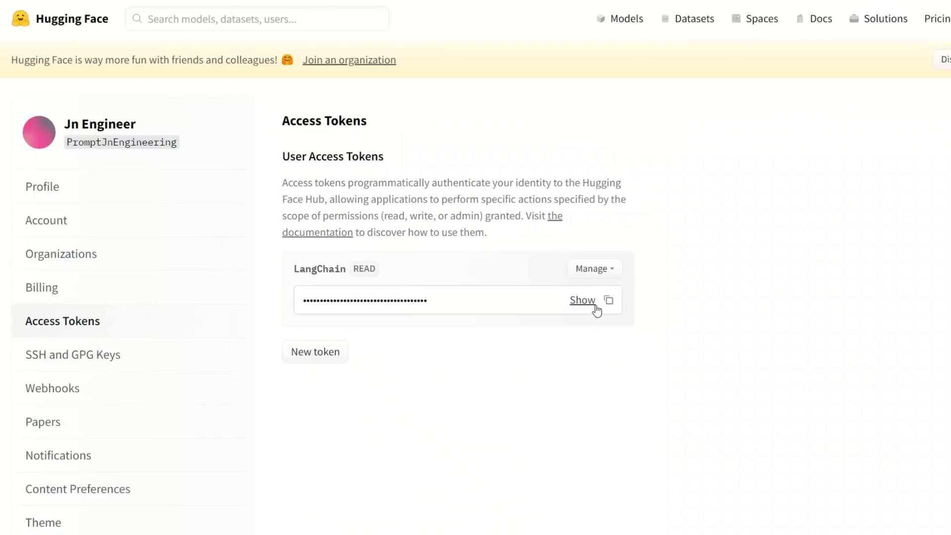
mouse_move(609, 301)
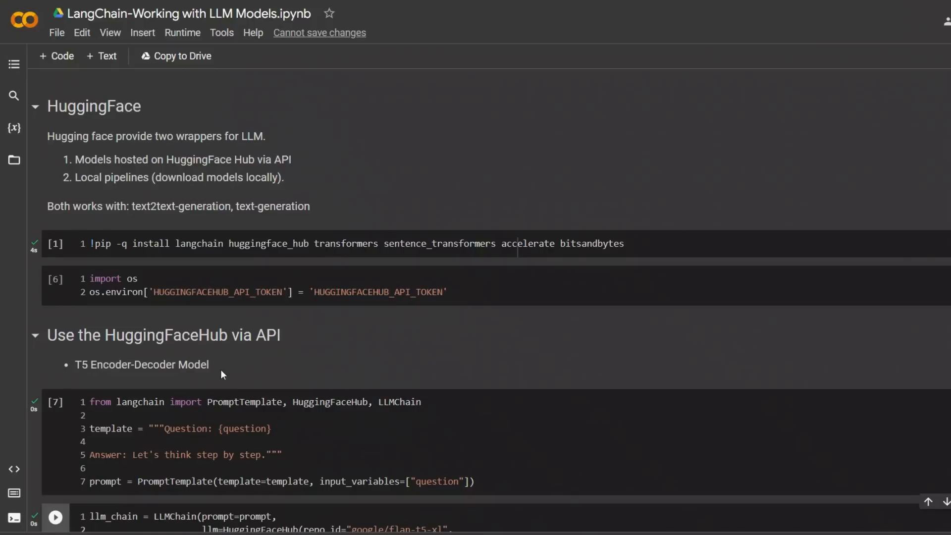
mouse_move(291, 346)
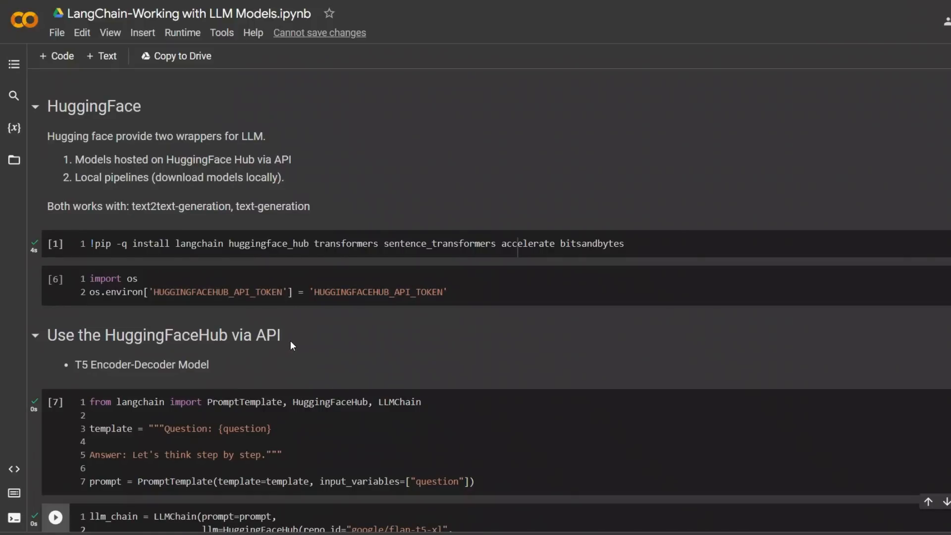
mouse_move(277, 338)
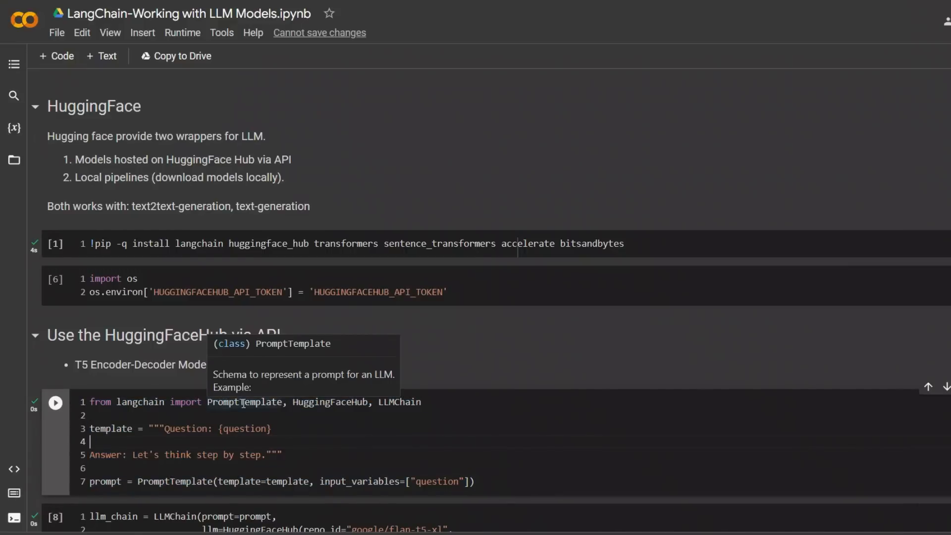
mouse_move(314, 463)
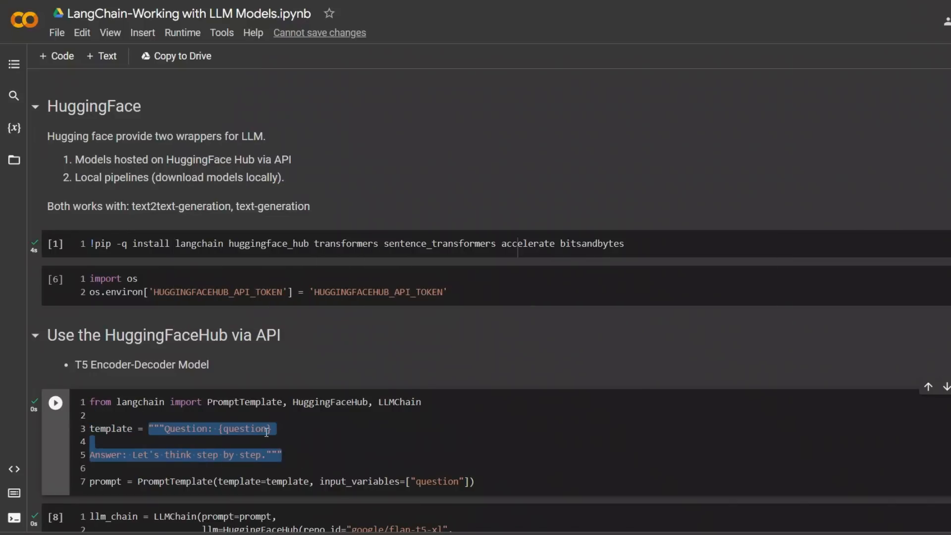
Highlight the {question} placeholder in the step-by-step prompt template.
left_click(225, 428)
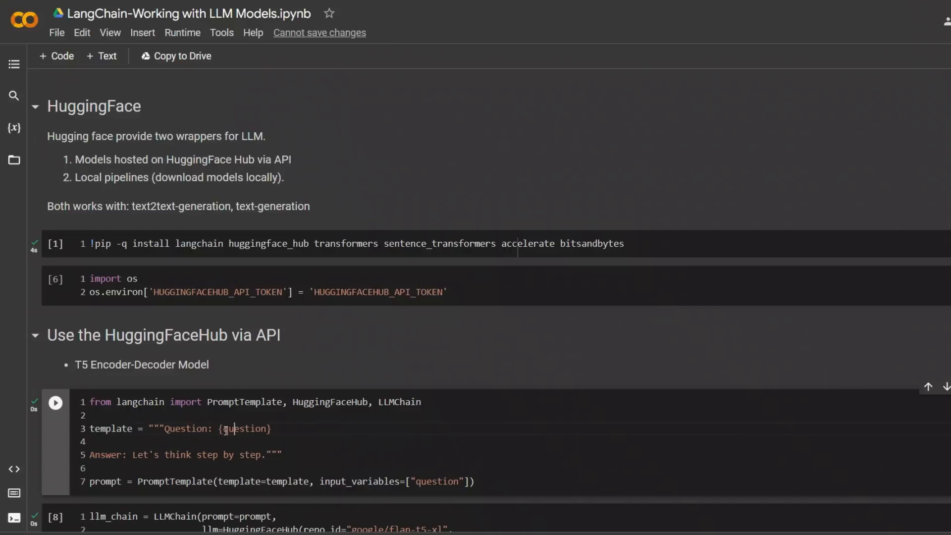
double_click(242, 429)
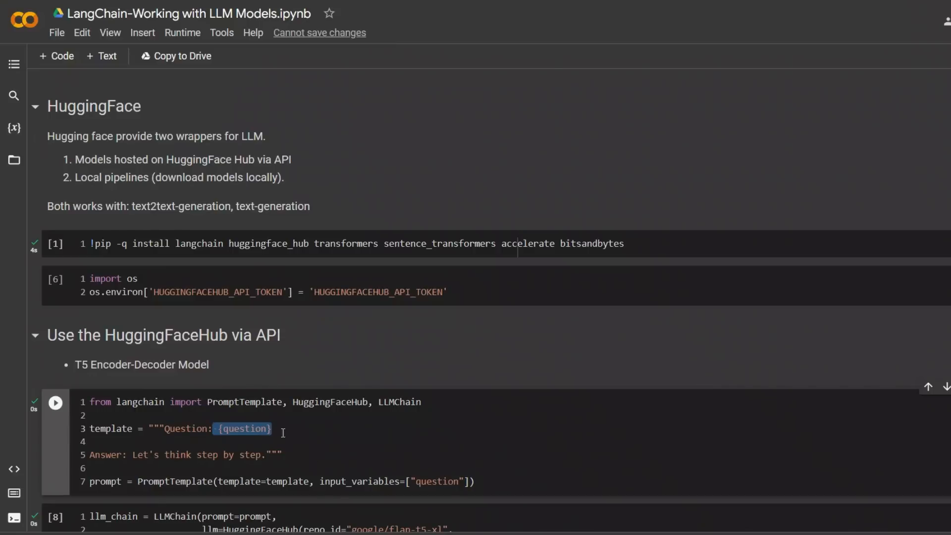
mouse_move(245, 425)
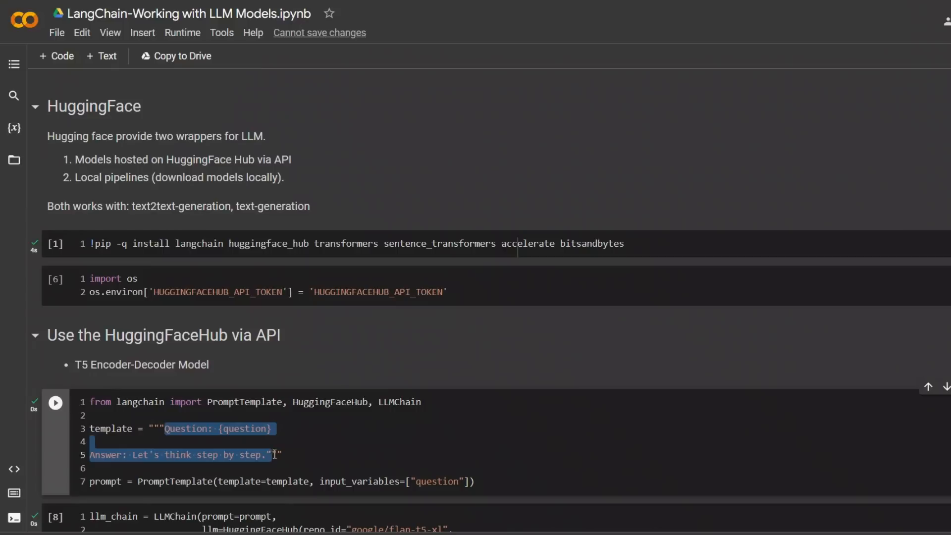
mouse_move(710, 77)
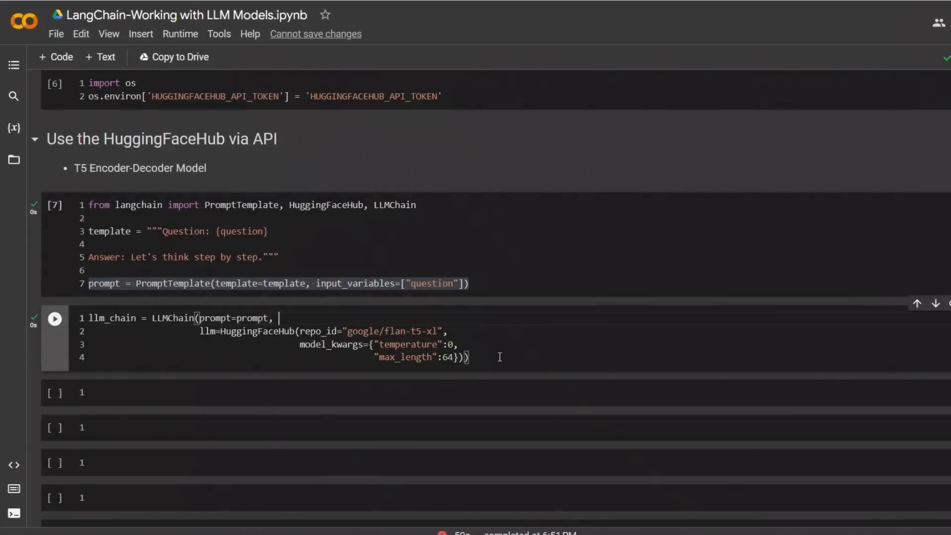
left_click(325, 331)
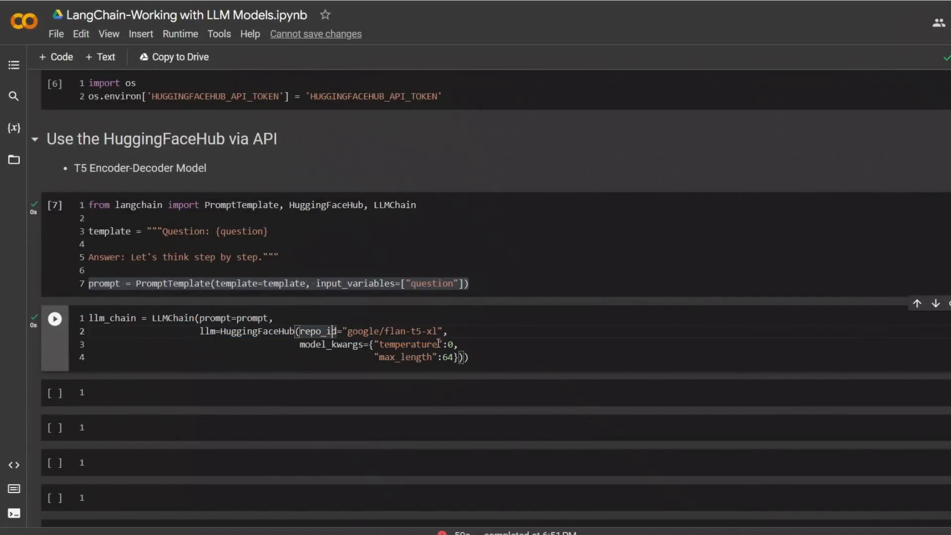
double_click(252, 318)
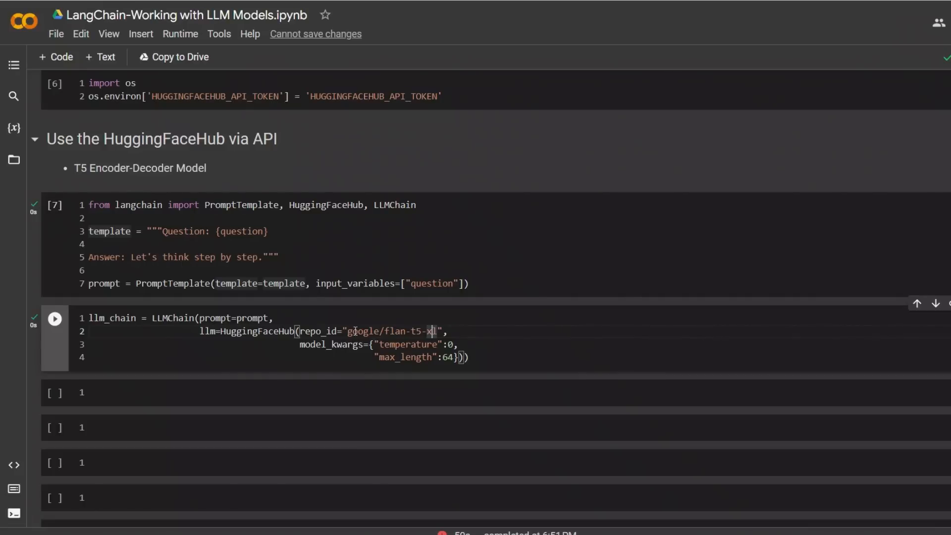
double_click(391, 331)
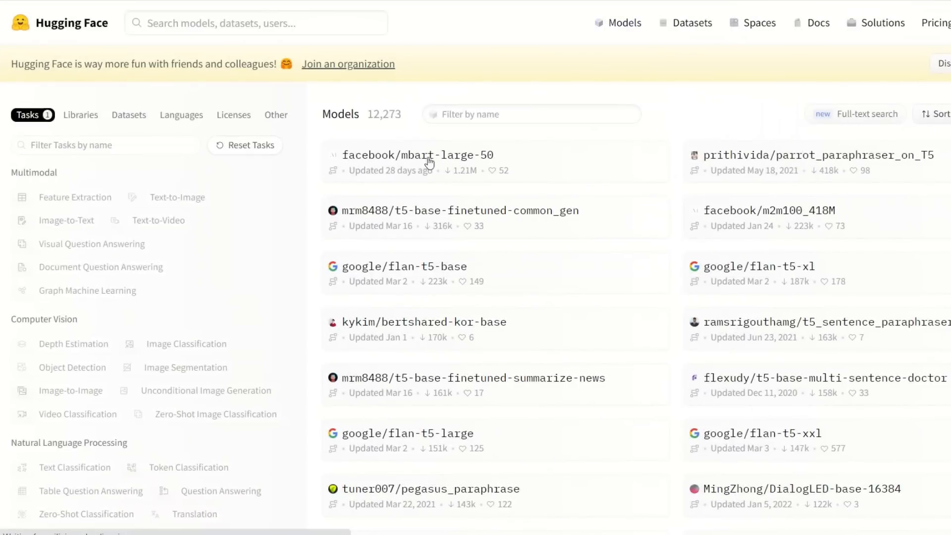
Reapply the Text2Text Generation filter and browse down to the google flan-t5-small model.
left_click(244, 144)
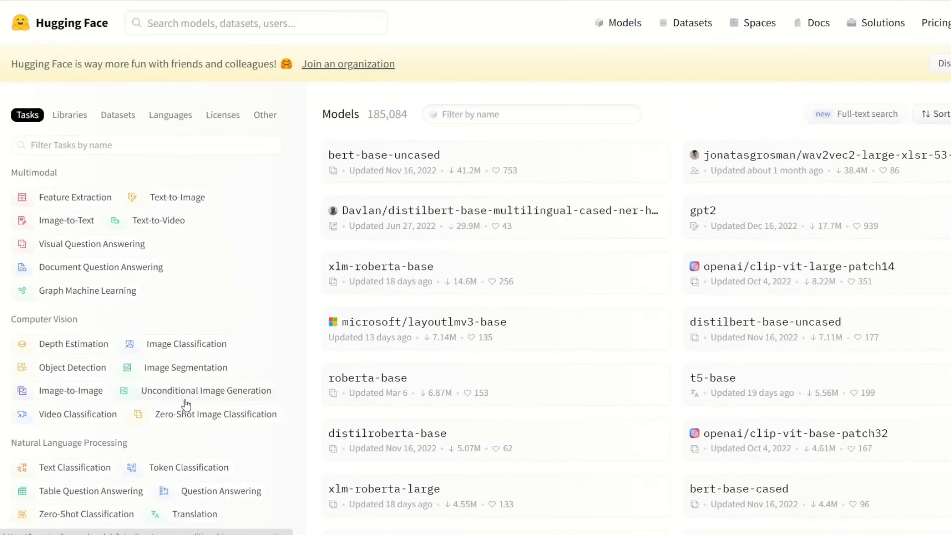
scroll("down", 3)
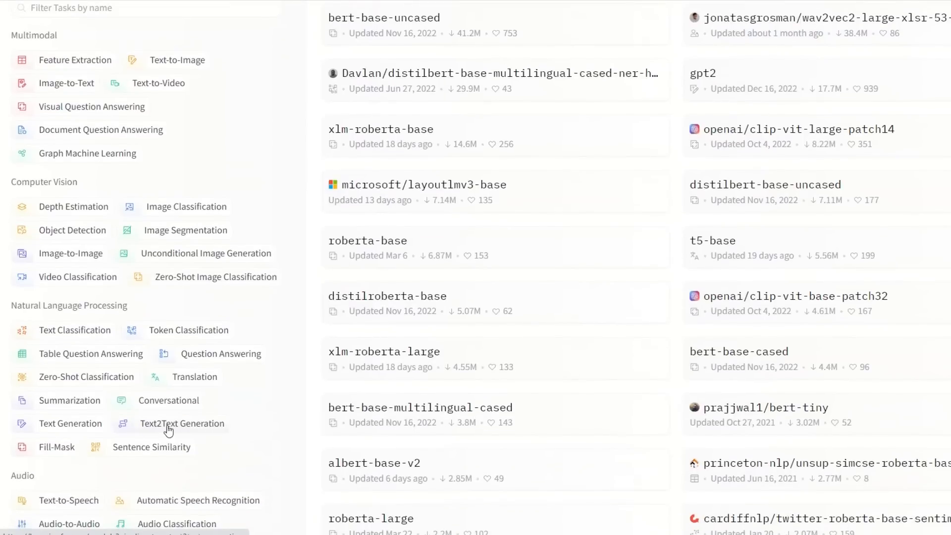
left_click(181, 422)
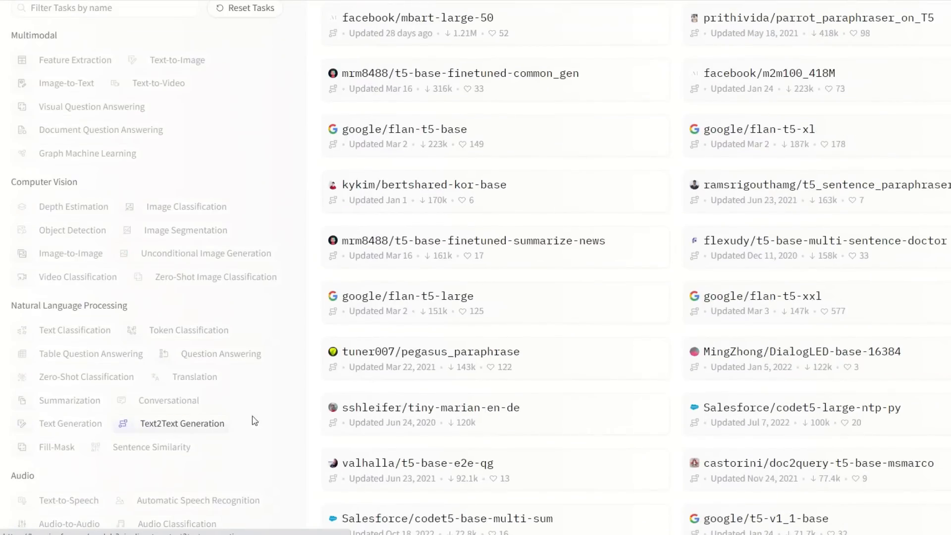
scroll("up", 3)
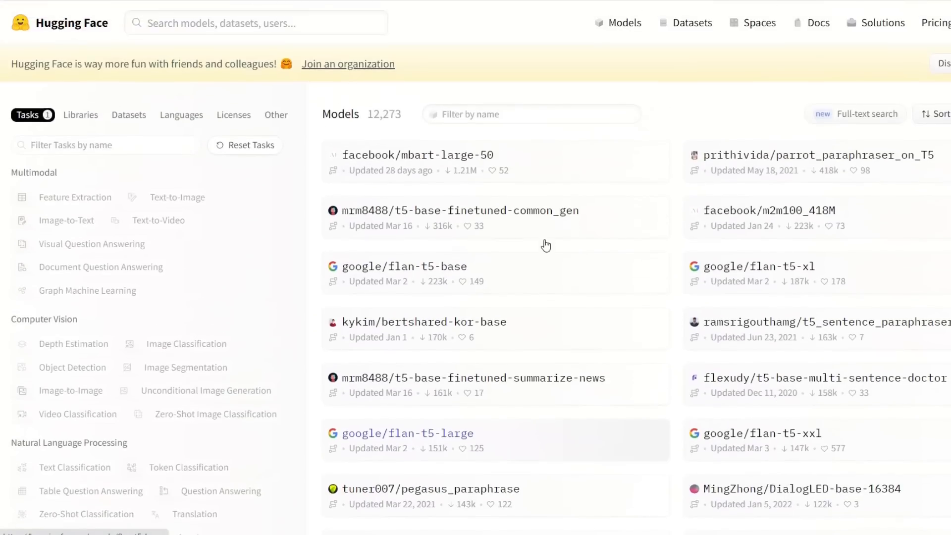
mouse_move(680, 295)
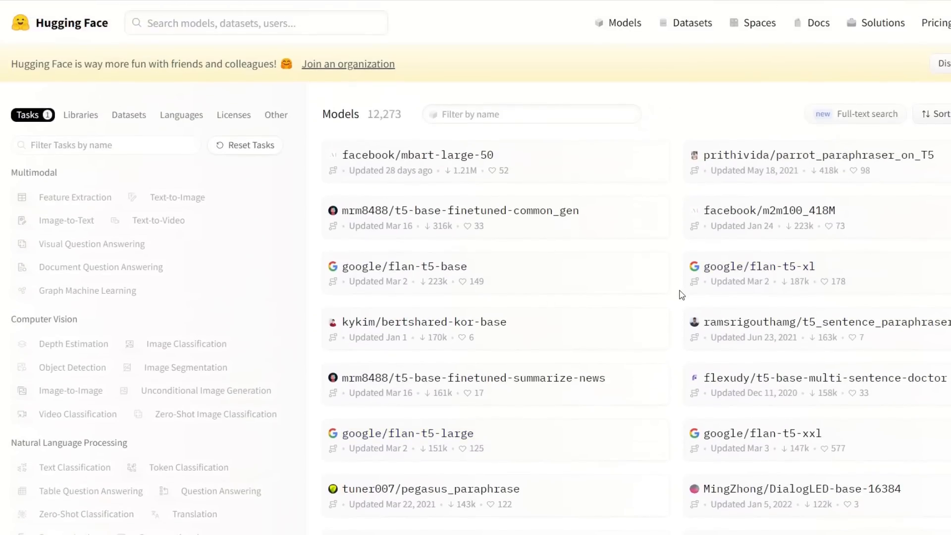
scroll("down", 3)
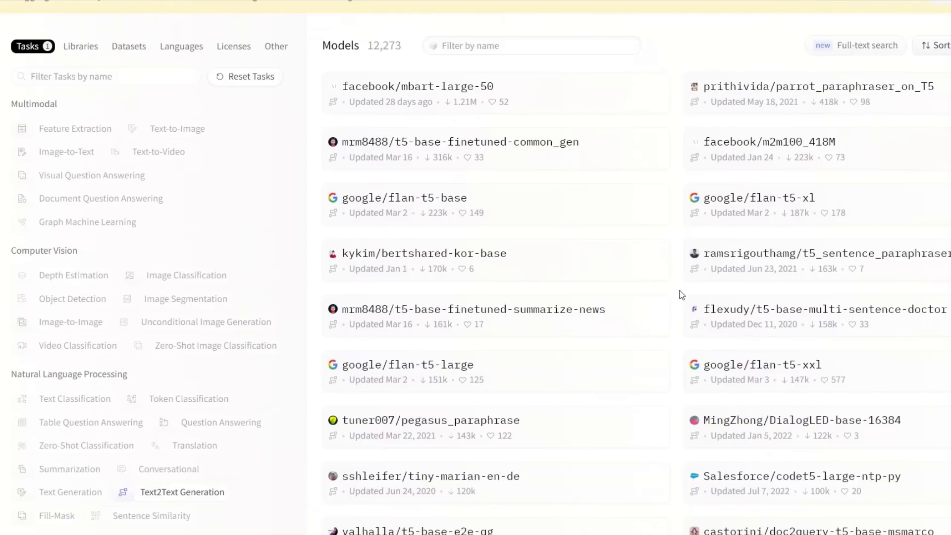
scroll("down", 3)
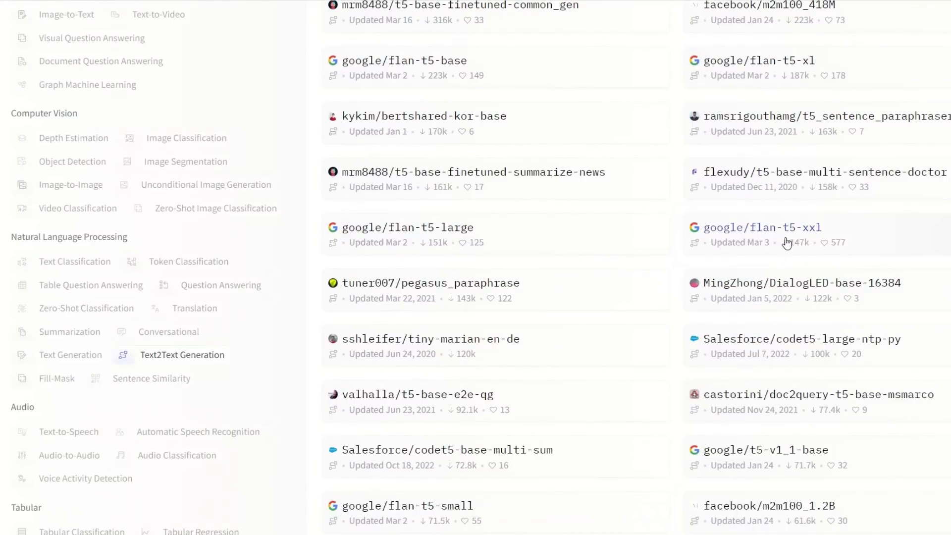
mouse_move(791, 228)
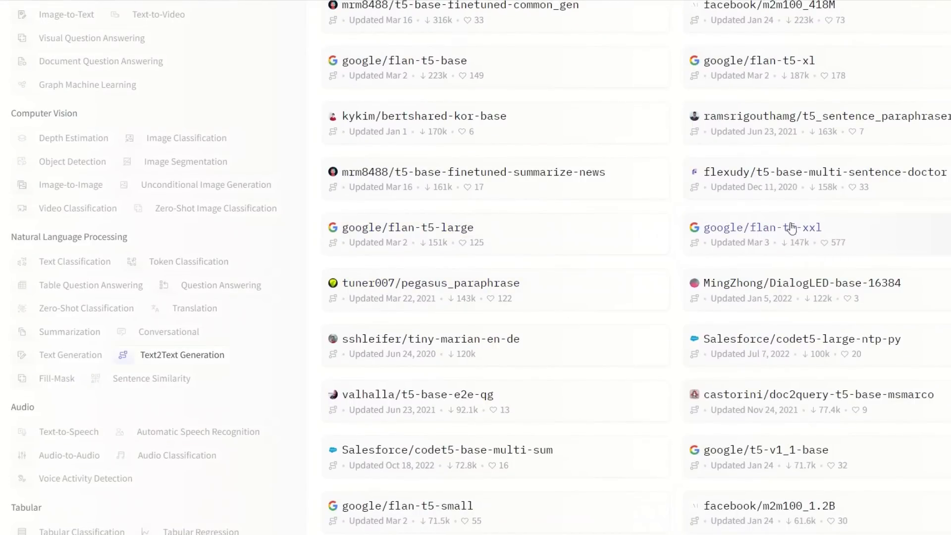
mouse_move(437, 242)
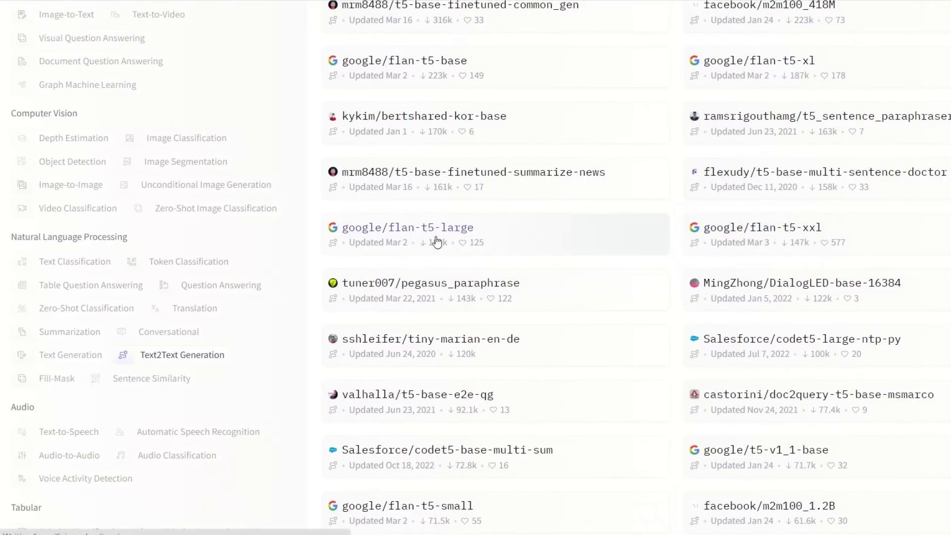
View the google/flan-t5-large model card and its hosted inference demo answer to the Hinton–Washington question.
left_click(407, 228)
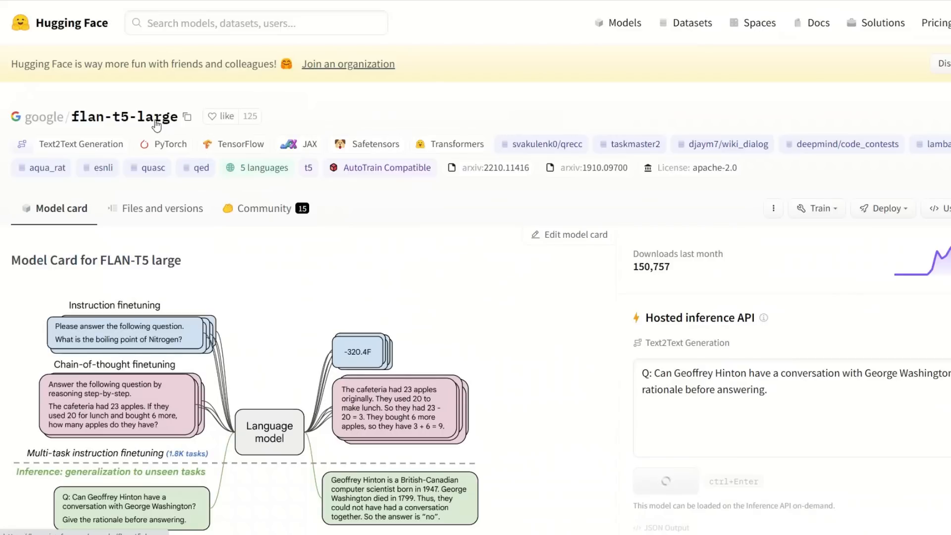
left_click(188, 116)
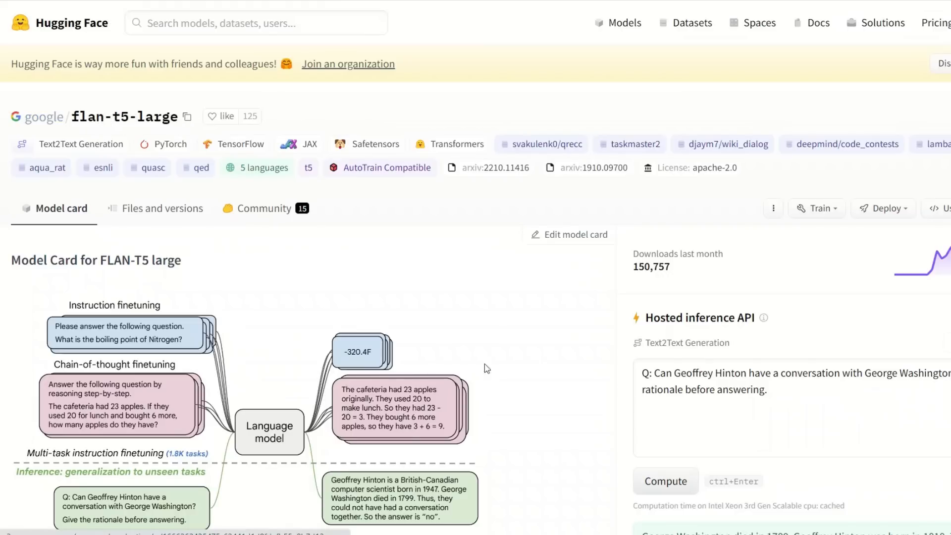
scroll("down", 3)
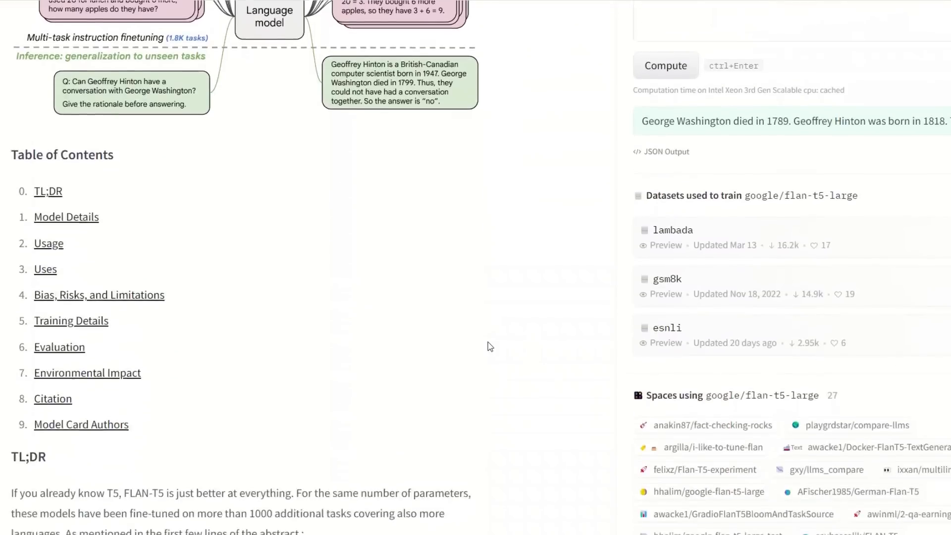
scroll("down", 3)
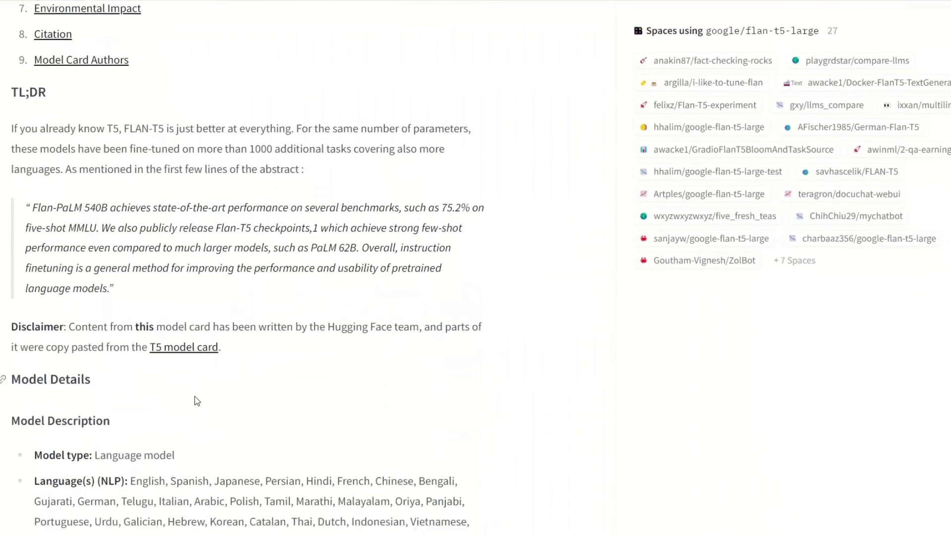
scroll("up", 3)
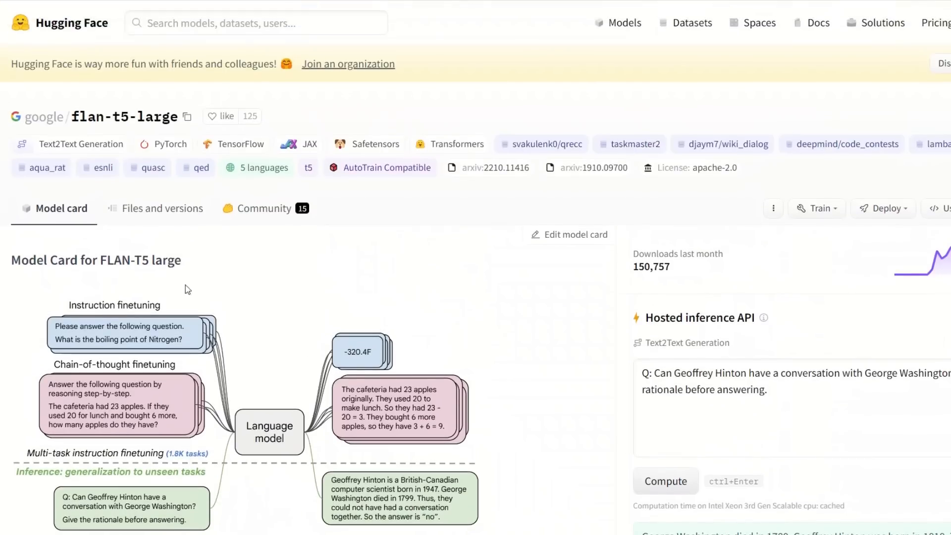
scroll("down", 3)
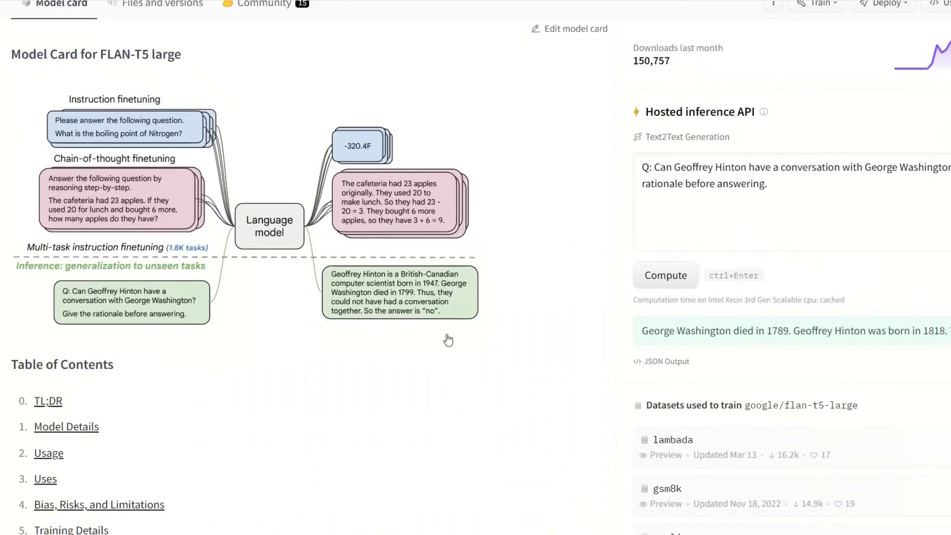
mouse_move(701, 220)
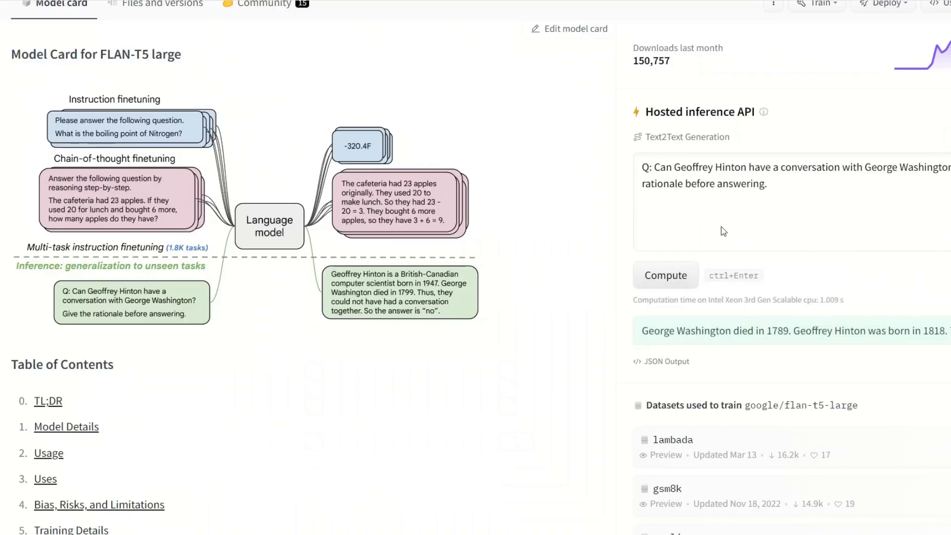
triple_click(758, 330)
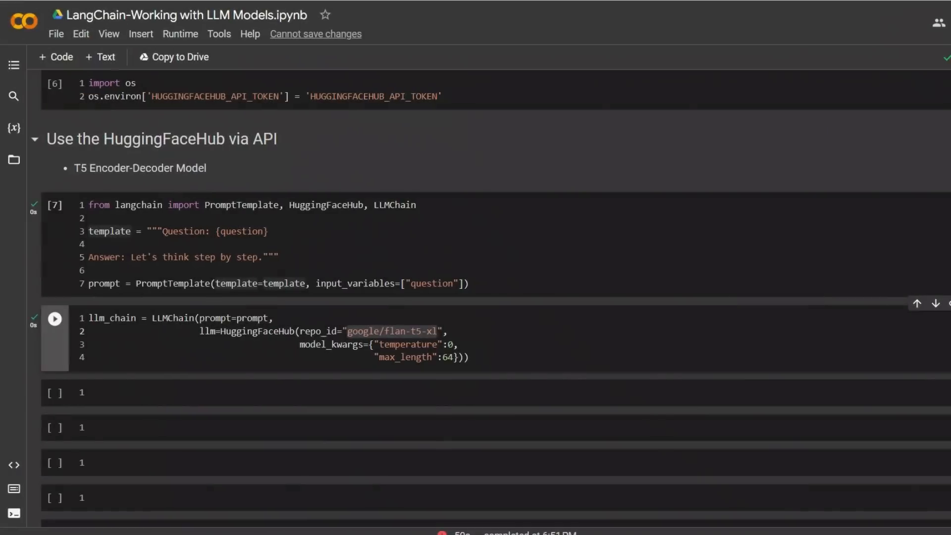
Run the llm_chain cell using HuggingFaceHub repo_id google/flan-t5-xl and review the question variable.
left_click(469, 356)
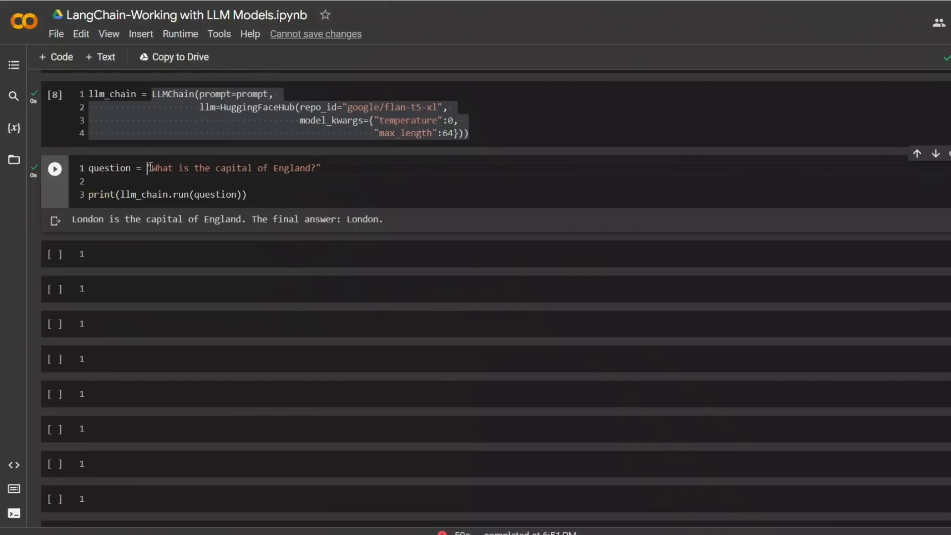
double_click(109, 168)
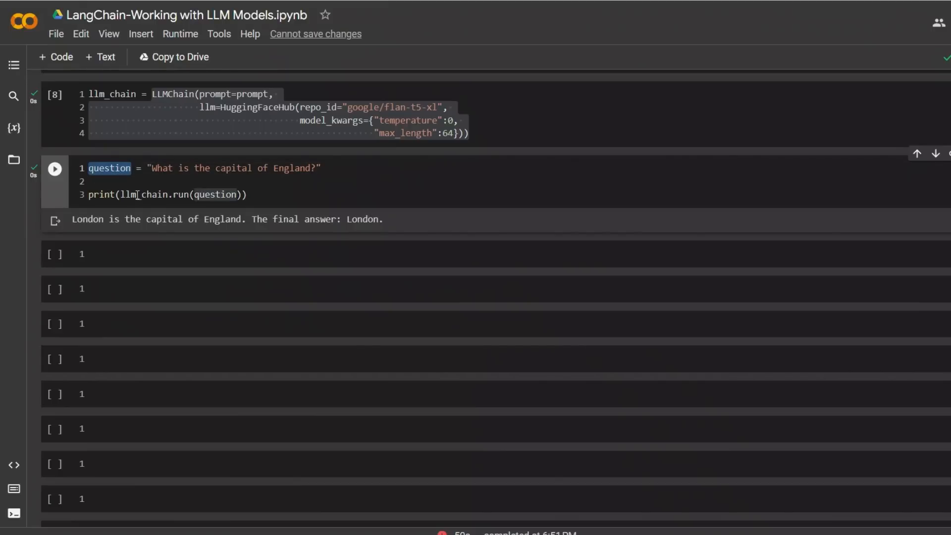
scroll("up", 3)
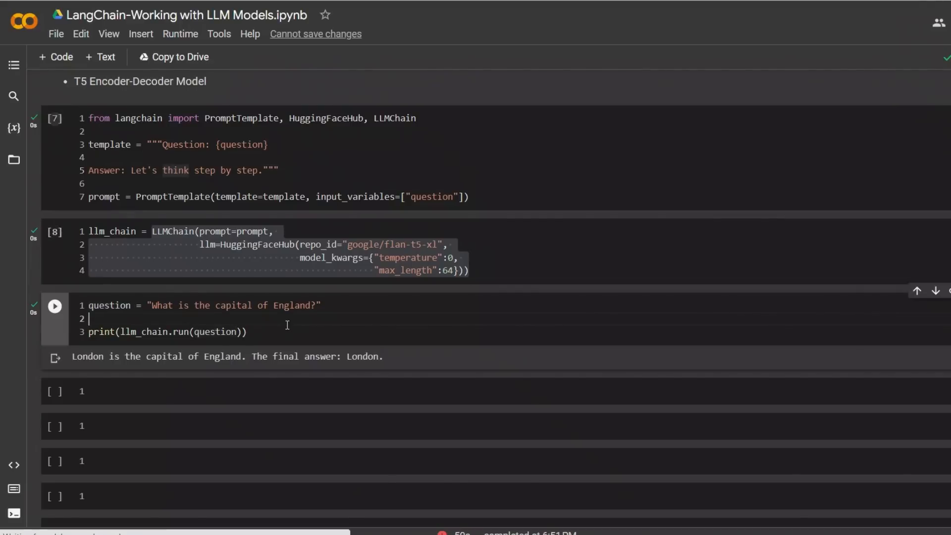
mouse_move(107, 354)
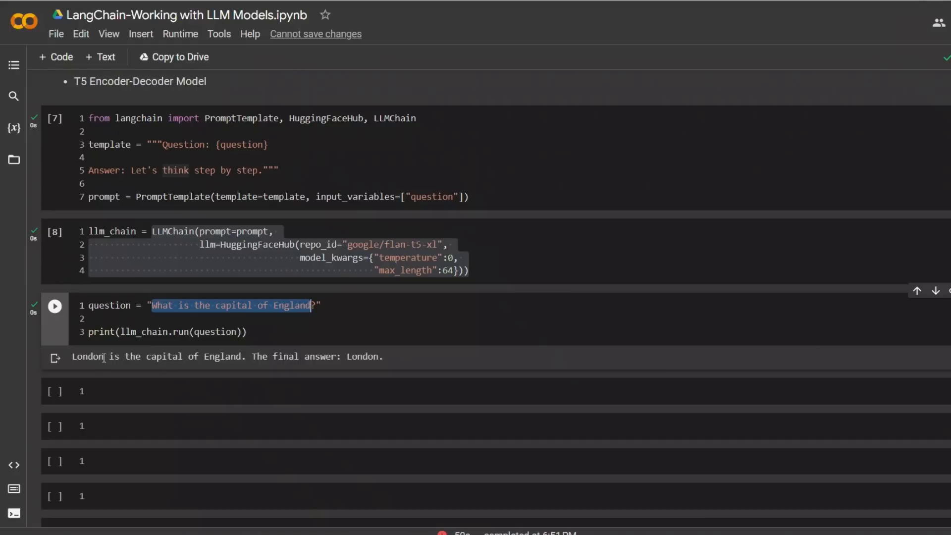
mouse_move(254, 356)
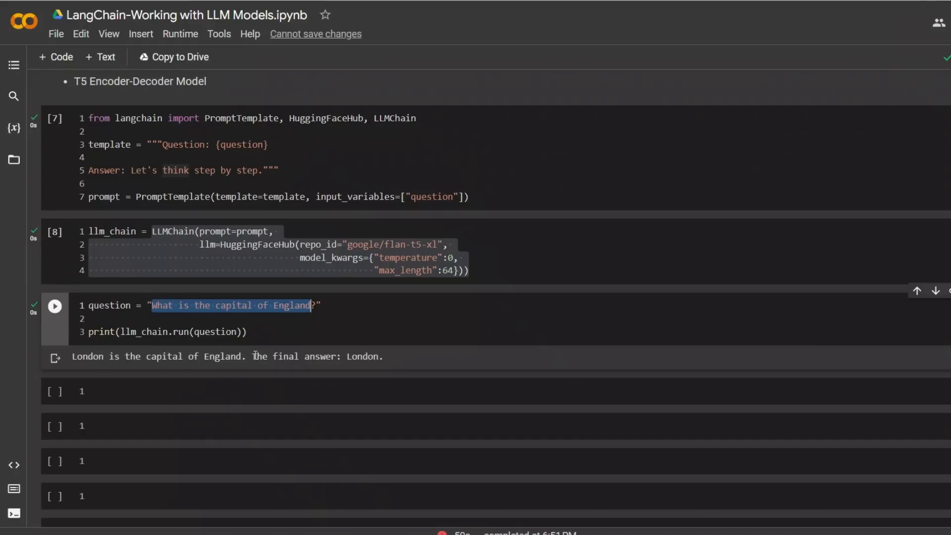
Review the flan-t5-xl model name and the chain's answer to the capital of England question: London.
double_click(361, 356)
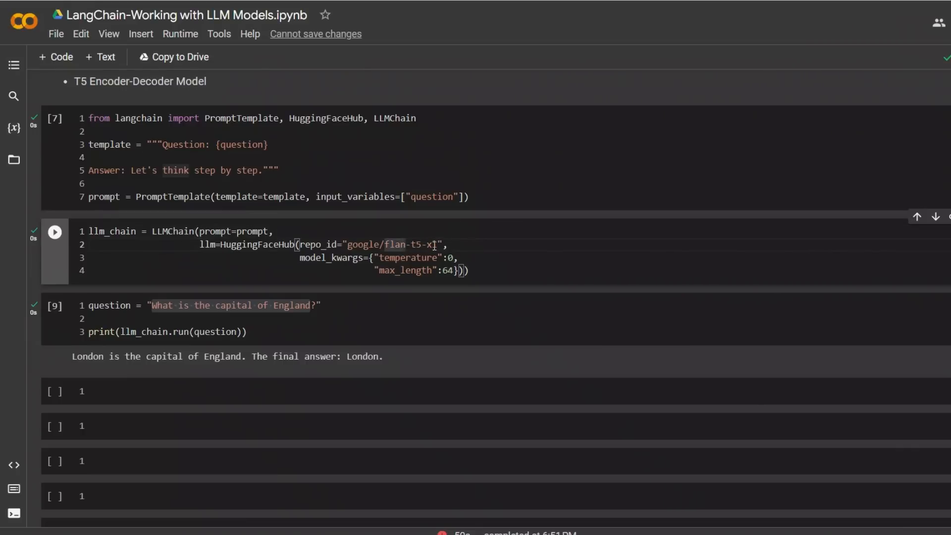
double_click(412, 245)
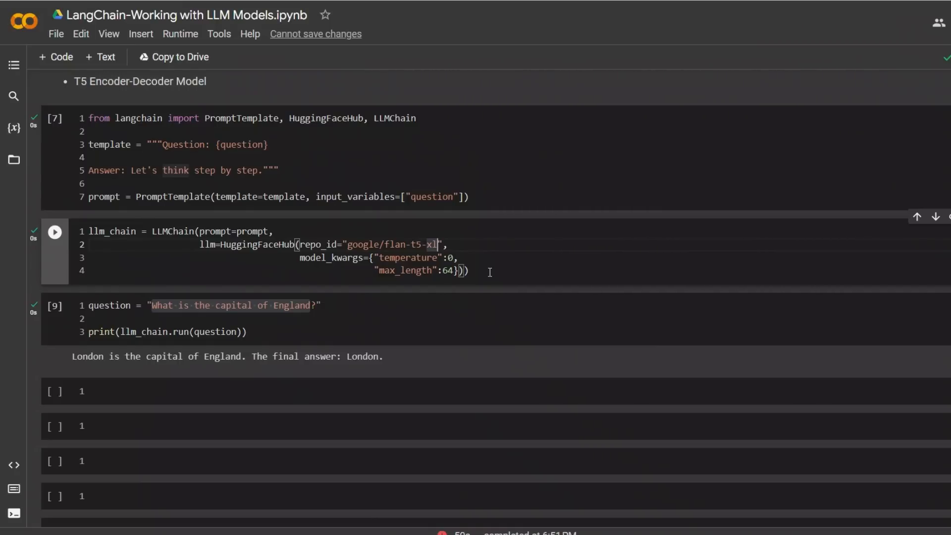
scroll("down", 3)
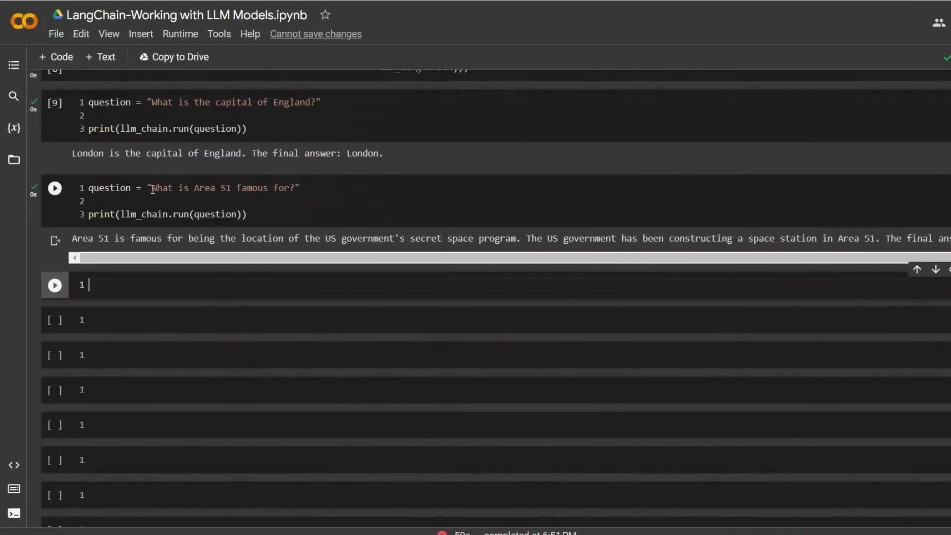
Review the "What is Area 51 famous for?" cell and its secret space program answer.
double_click(221, 188)
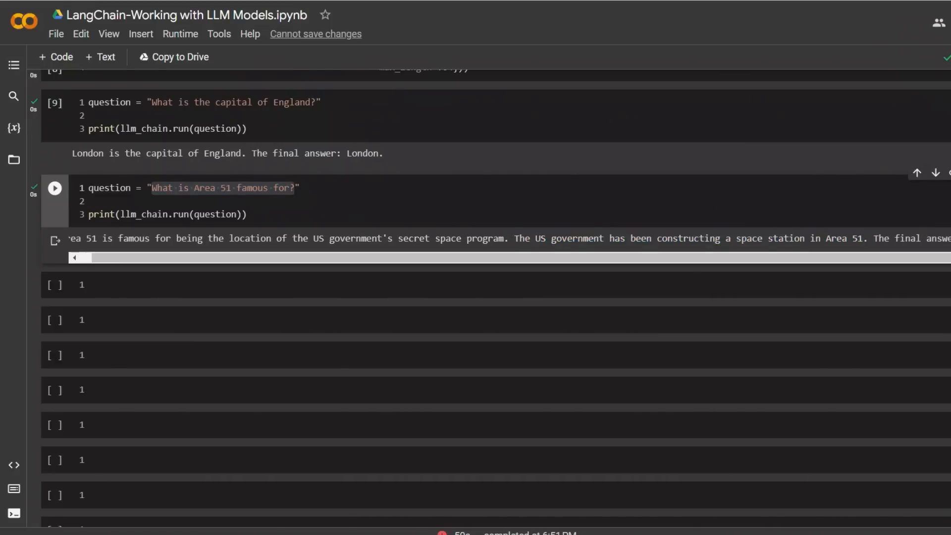
scroll("up", 3)
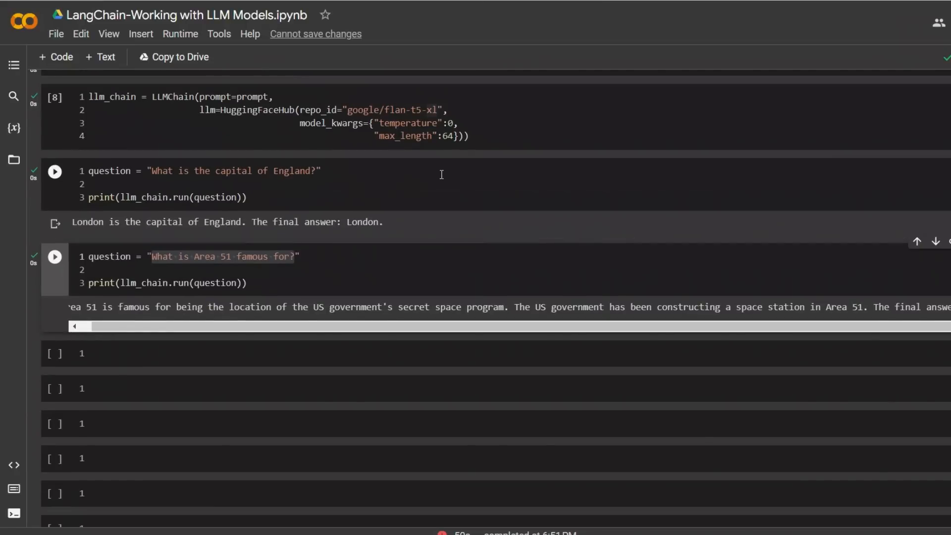
scroll("down", 3)
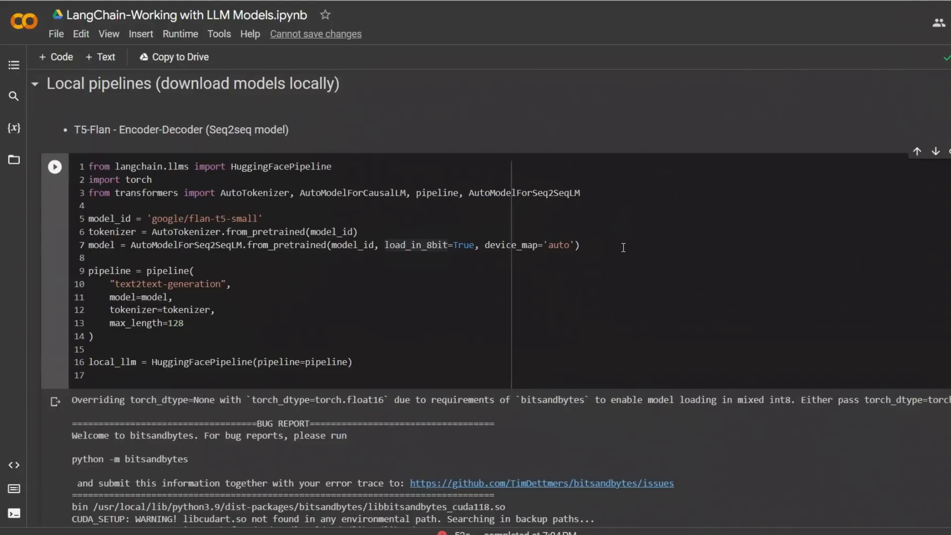
mouse_move(655, 282)
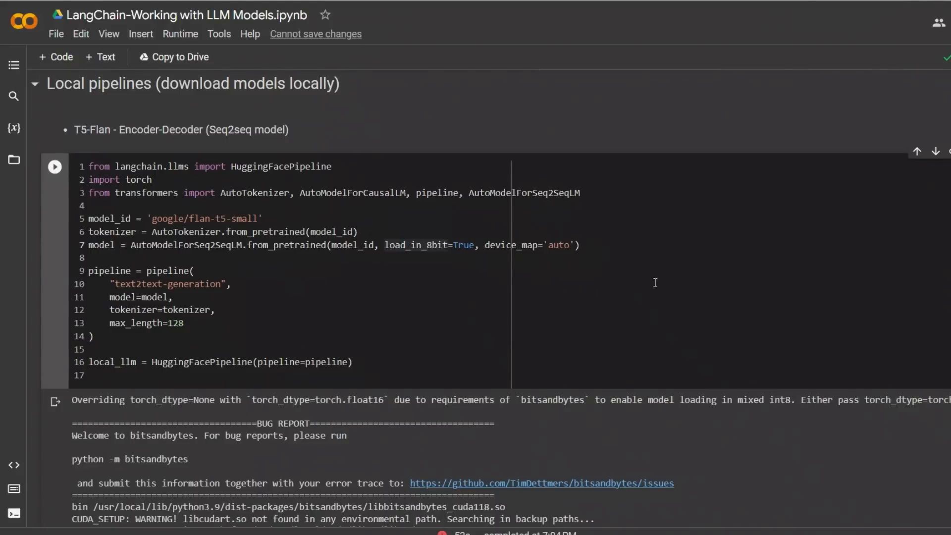
mouse_move(425, 254)
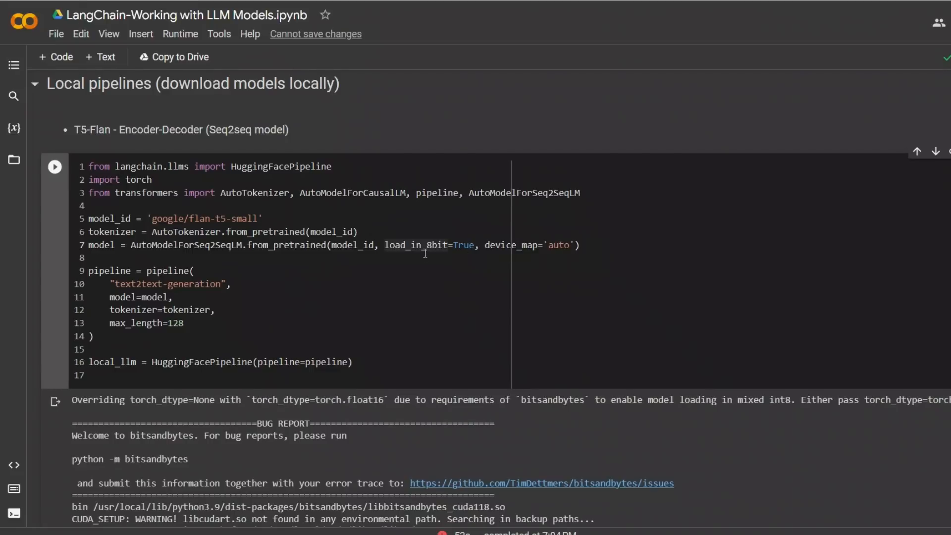
mouse_move(215, 172)
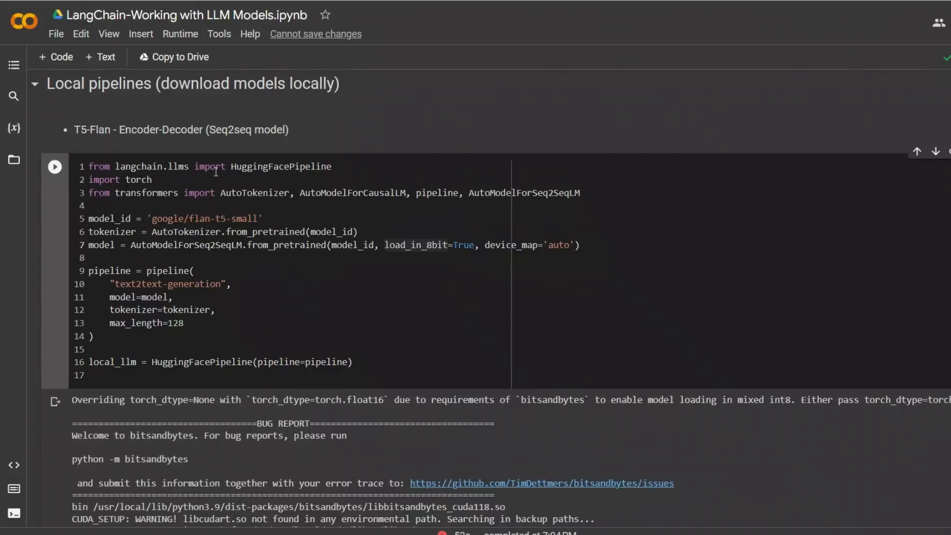
double_click(280, 166)
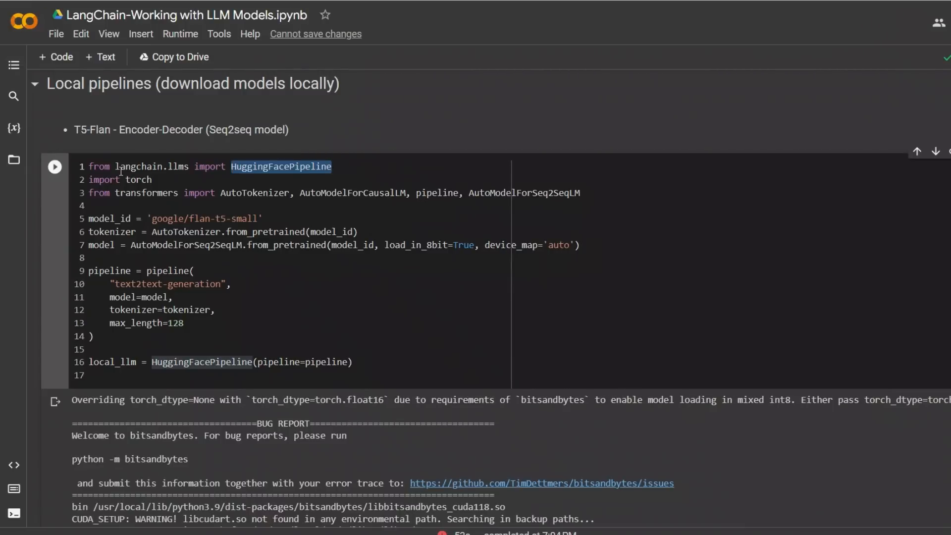
double_click(147, 193)
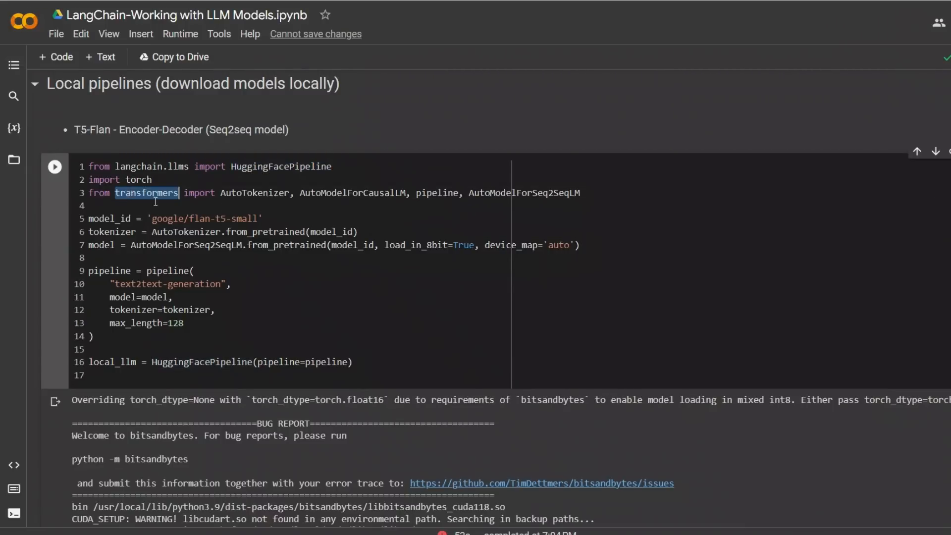
double_click(255, 193)
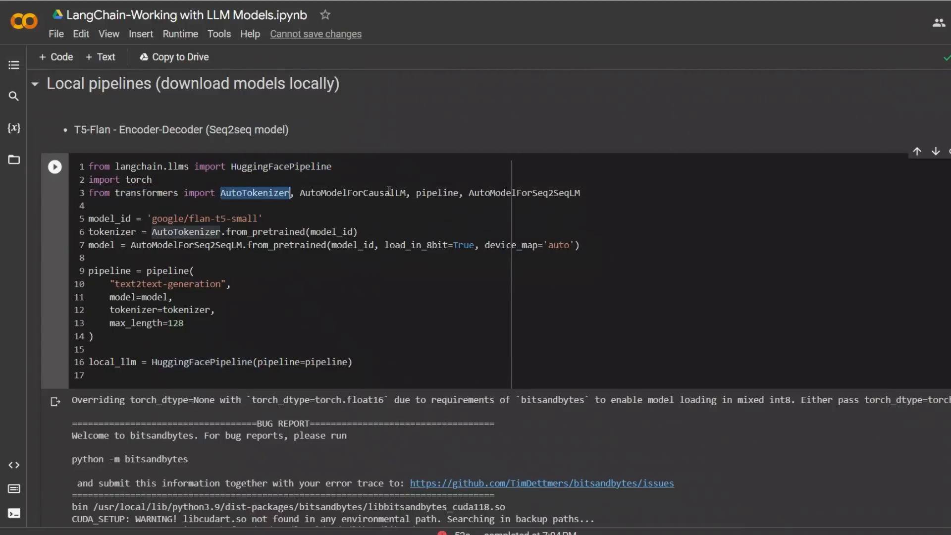
double_click(351, 192)
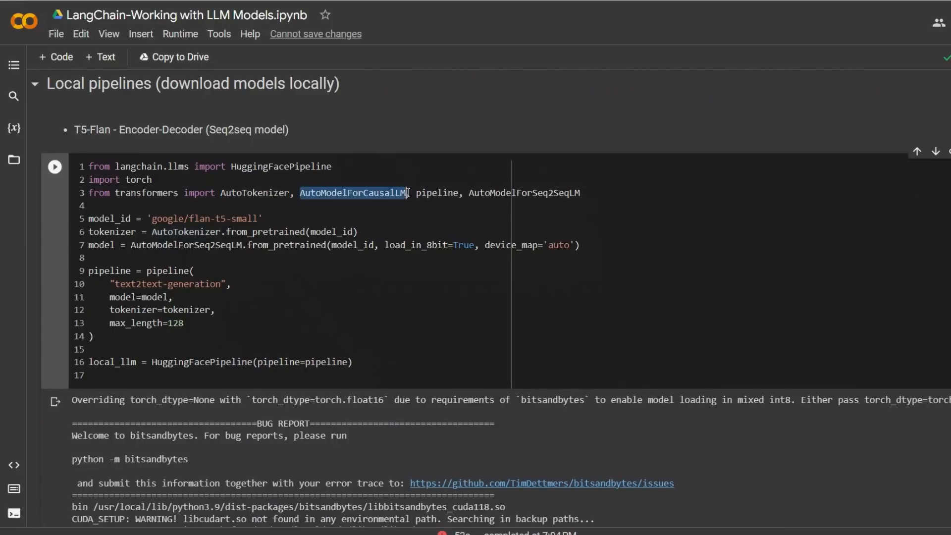
double_click(436, 193)
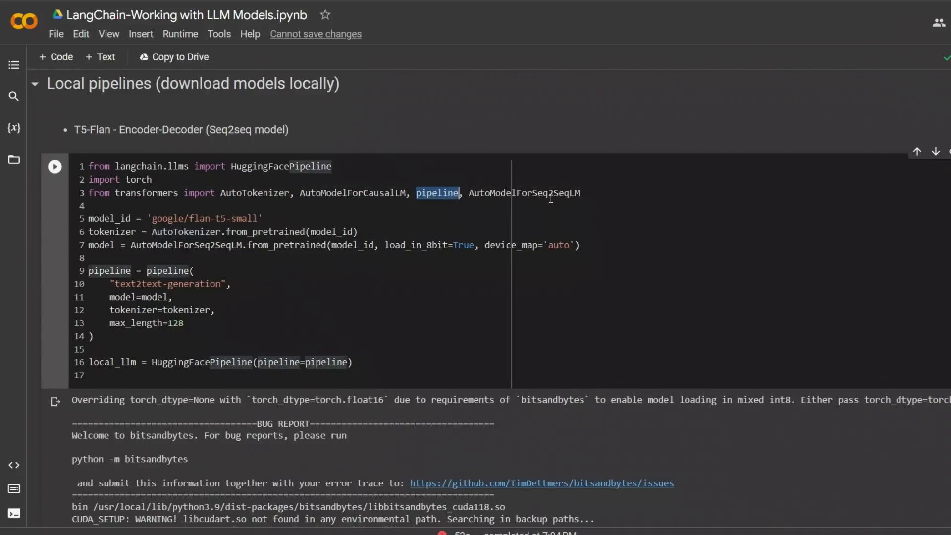
double_click(523, 193)
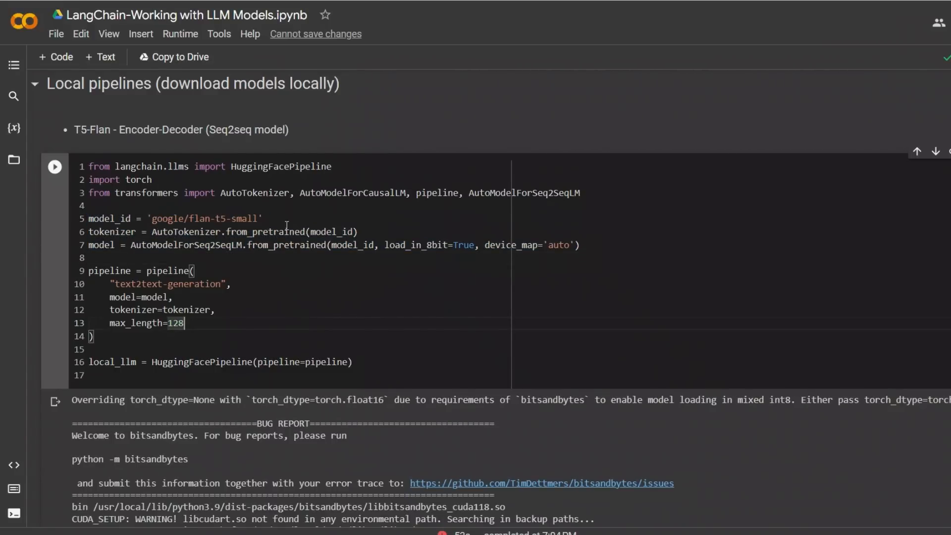
triple_click(175, 218)
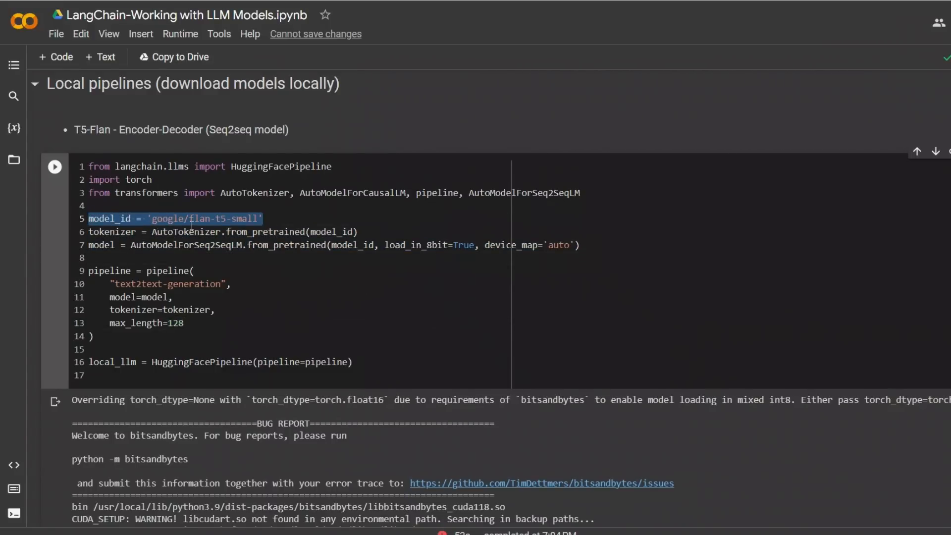
left_click(215, 218)
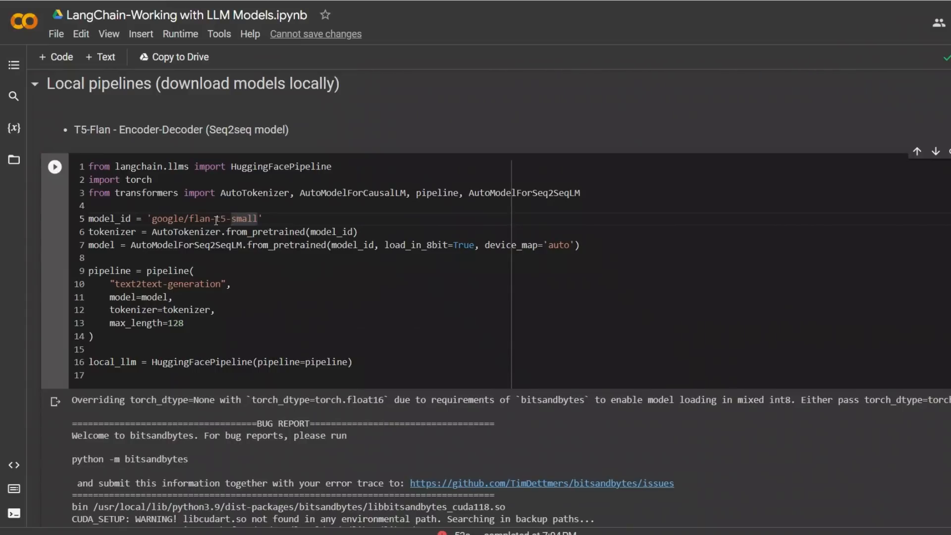
double_click(242, 218)
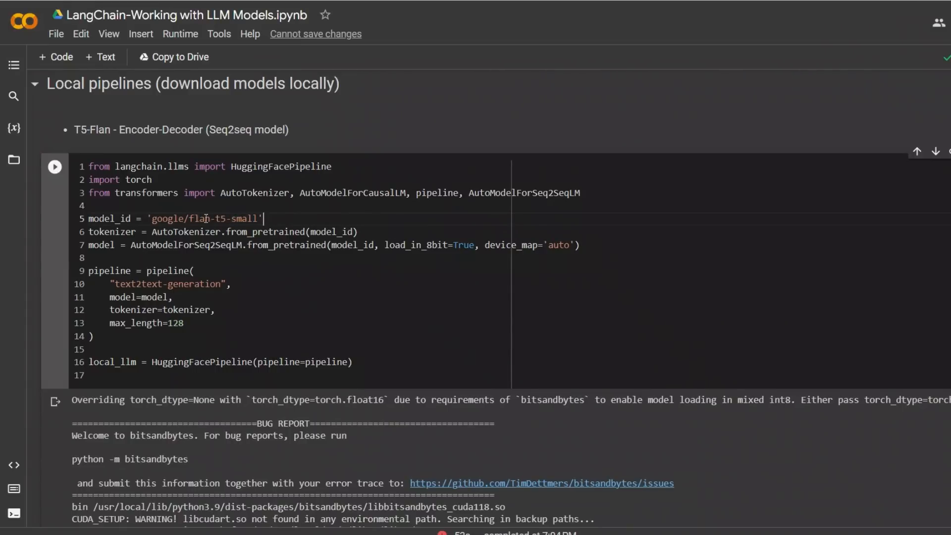
double_click(205, 218)
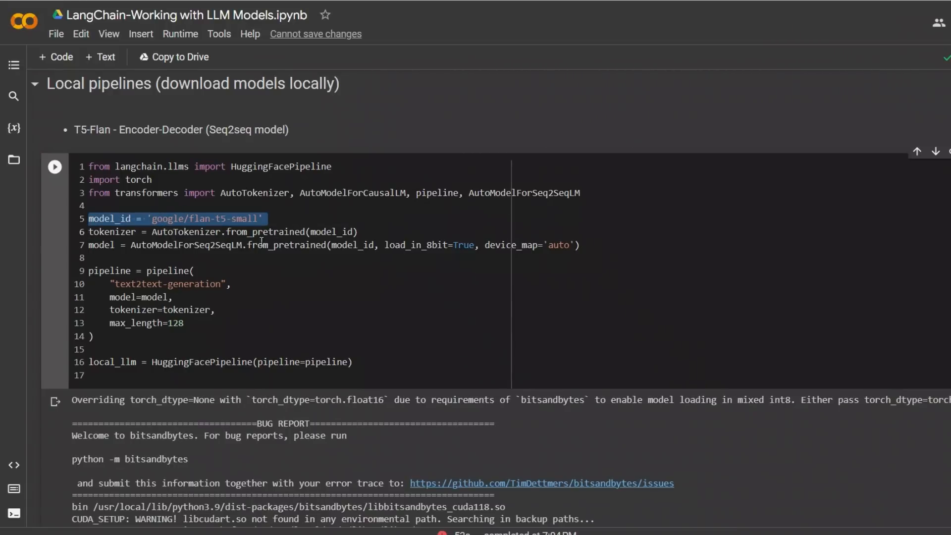
double_click(185, 232)
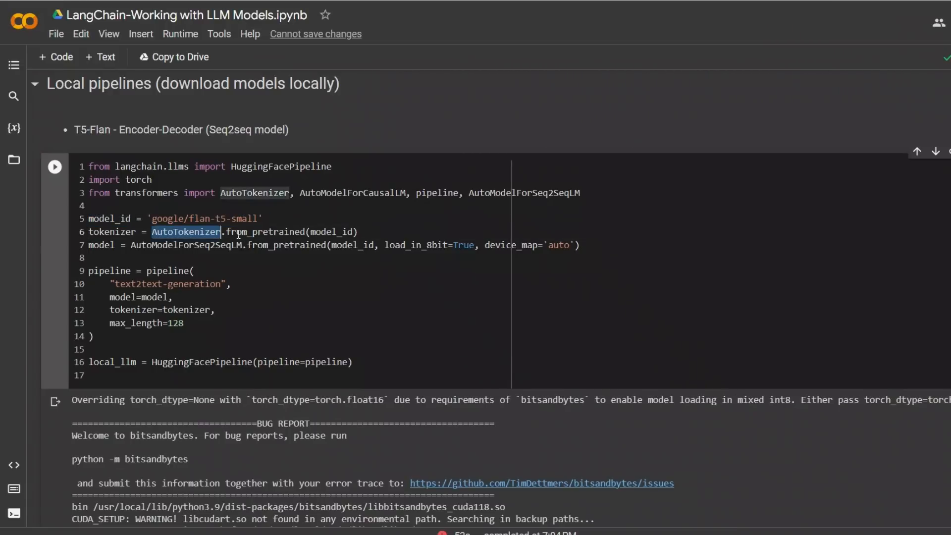
left_click(361, 232)
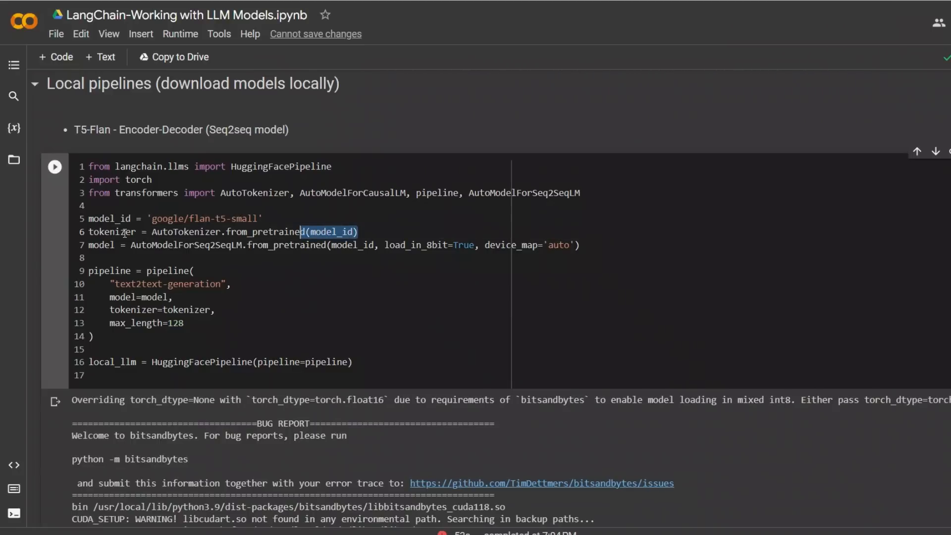
left_click(361, 232)
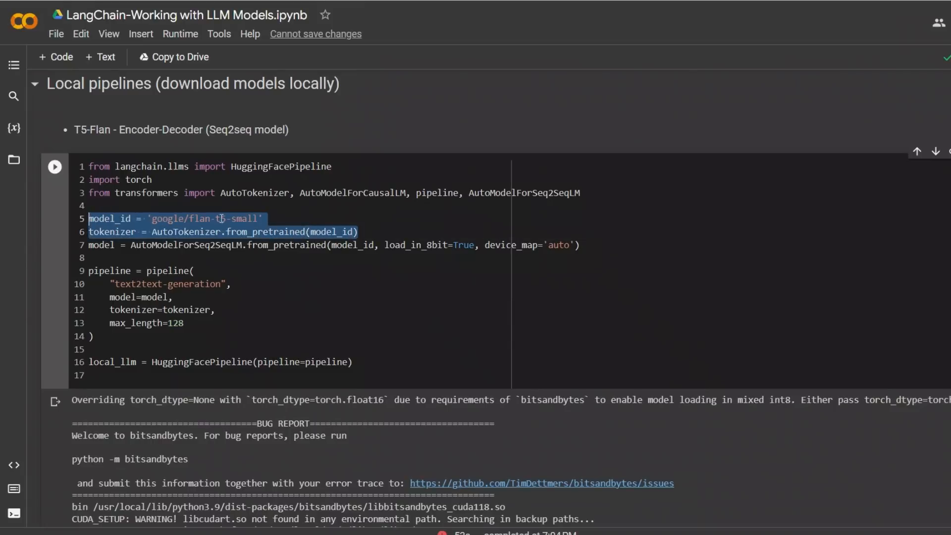
left_click(247, 257)
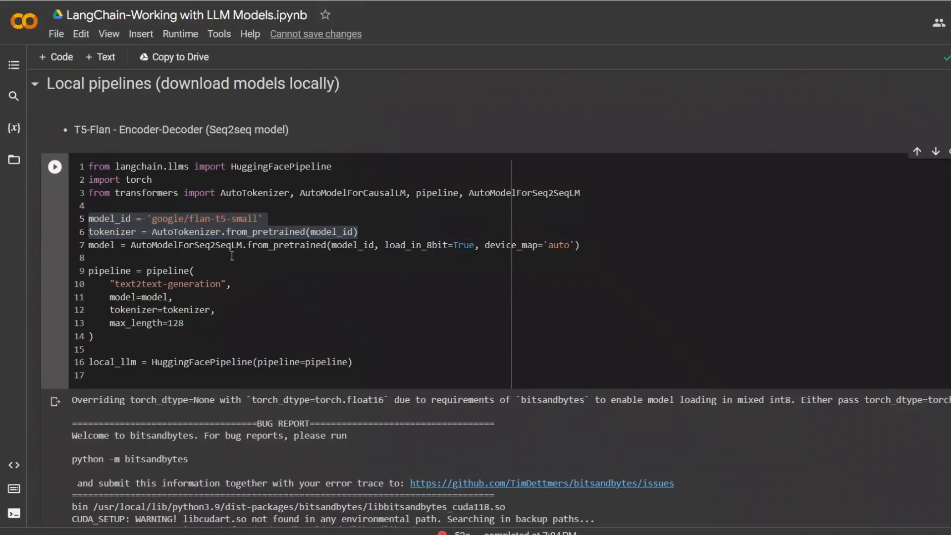
mouse_move(236, 269)
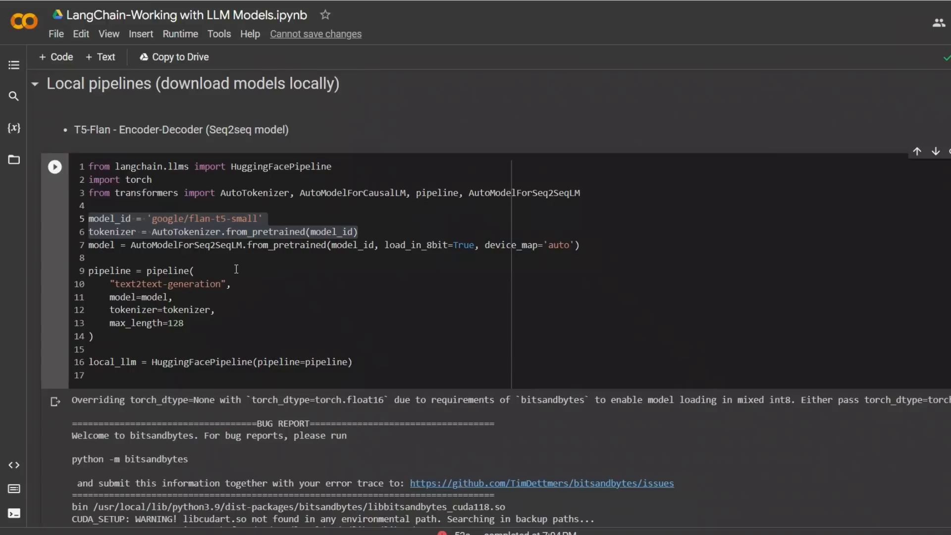
mouse_move(344, 212)
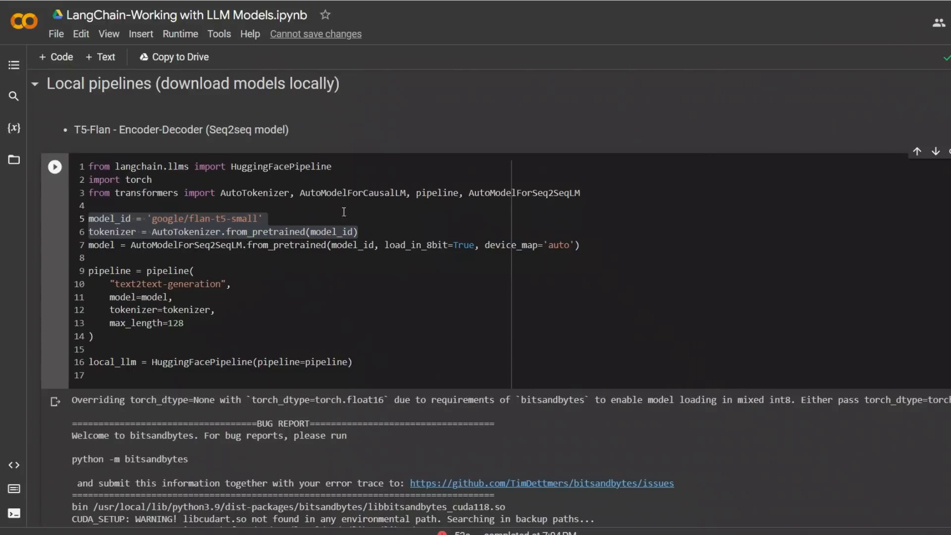
mouse_move(129, 244)
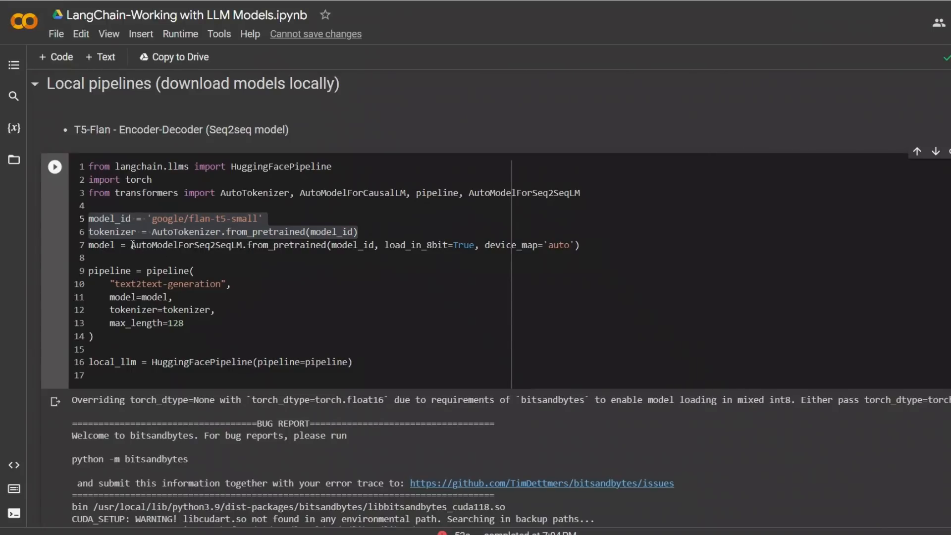
double_click(189, 245)
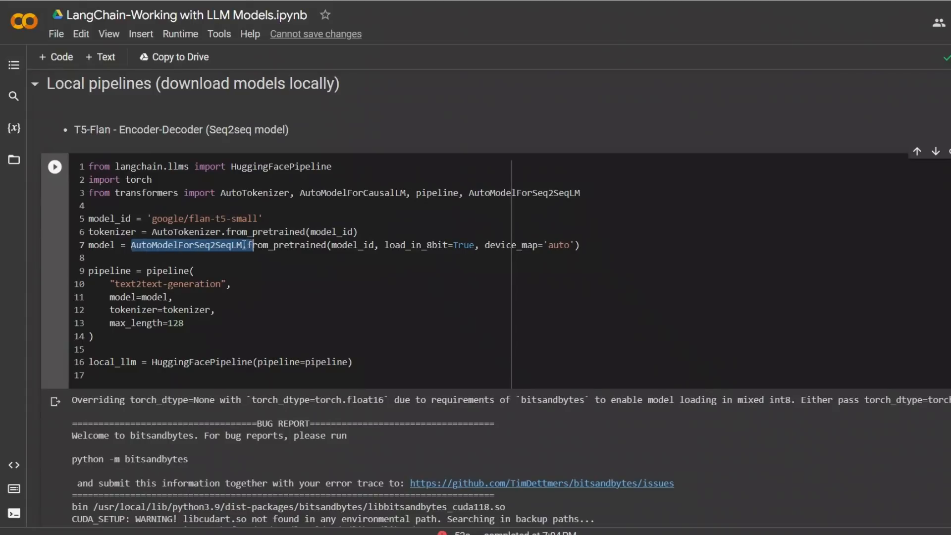
double_click(286, 245)
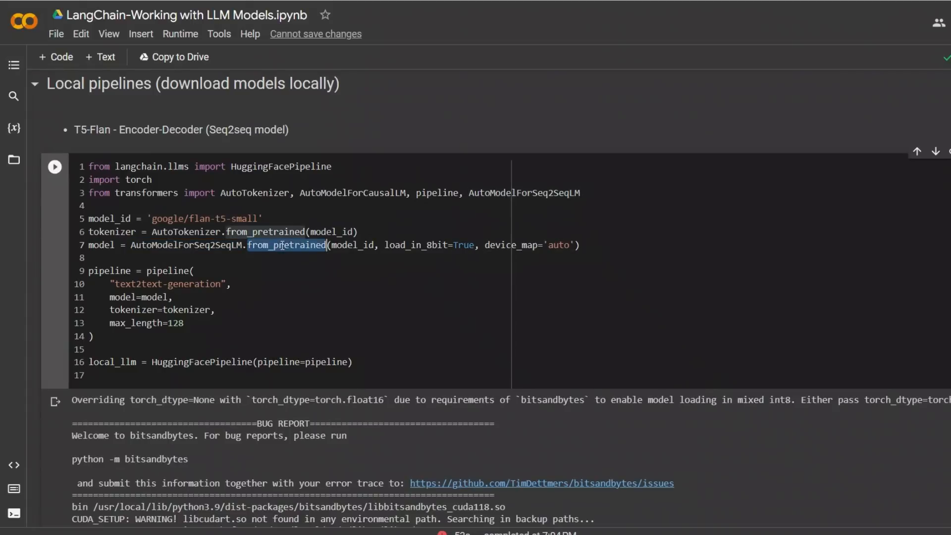
double_click(353, 245)
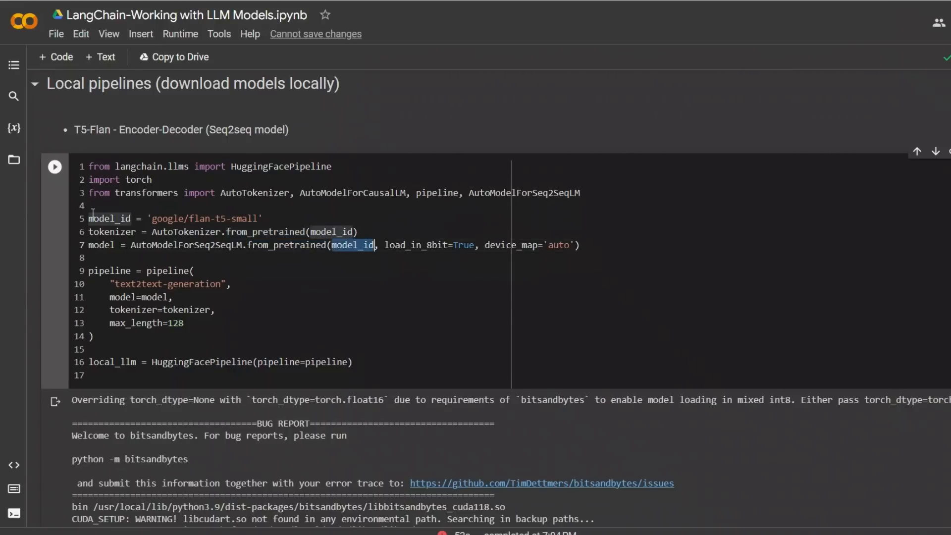
mouse_move(423, 248)
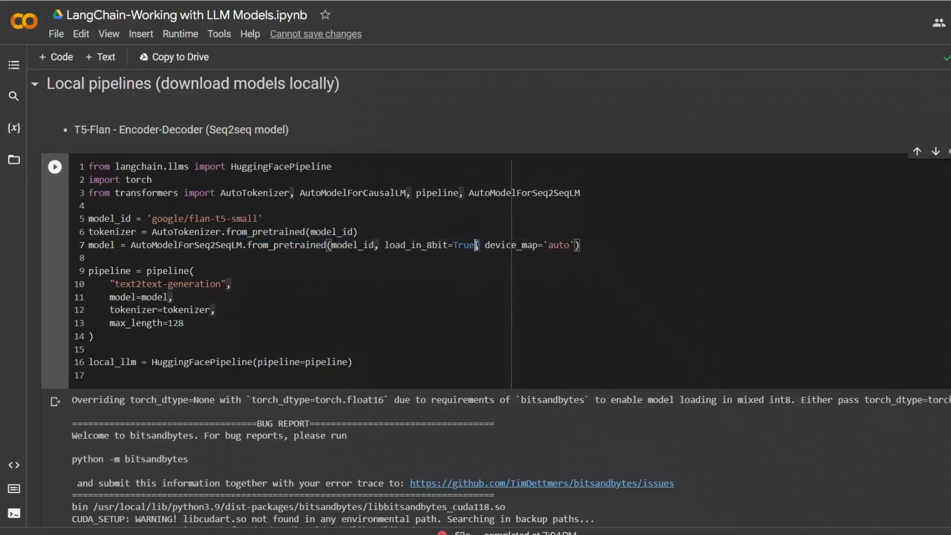
double_click(431, 245)
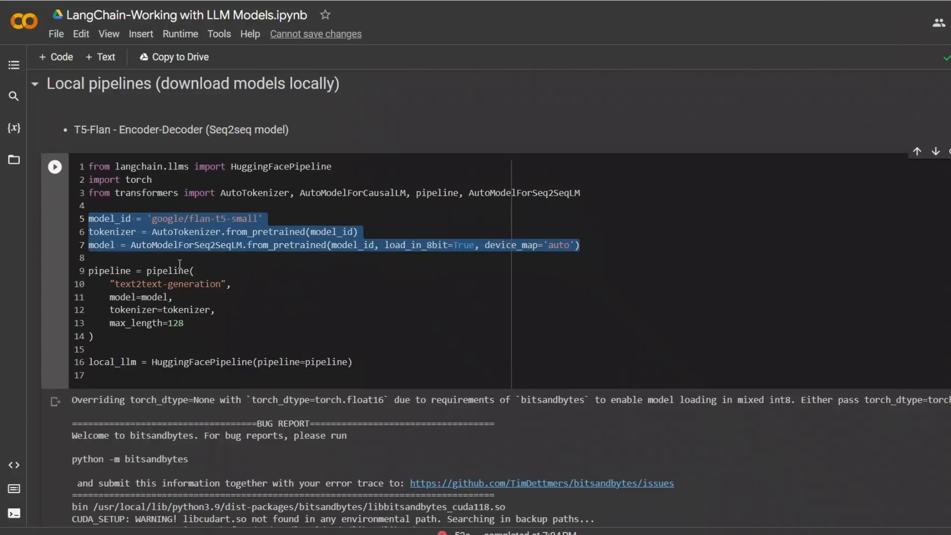
left_click(163, 270)
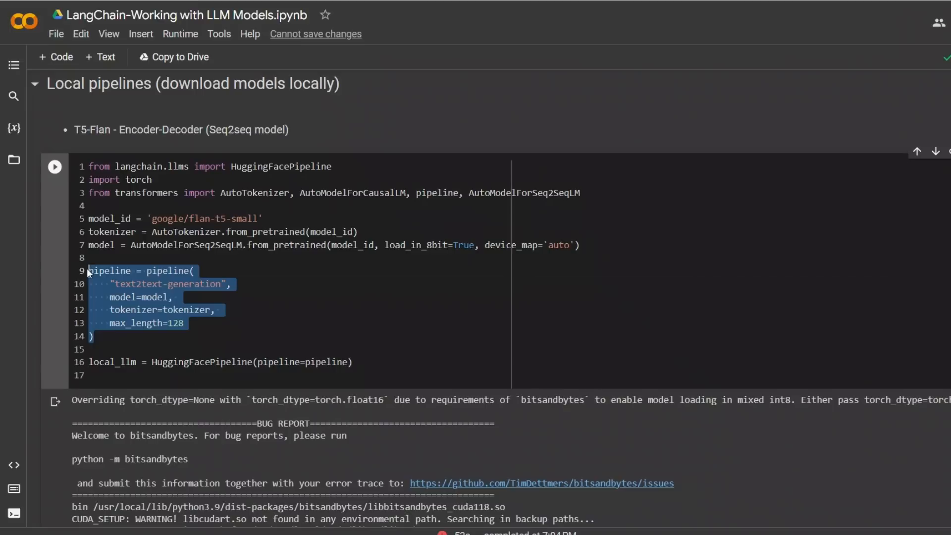
double_click(194, 284)
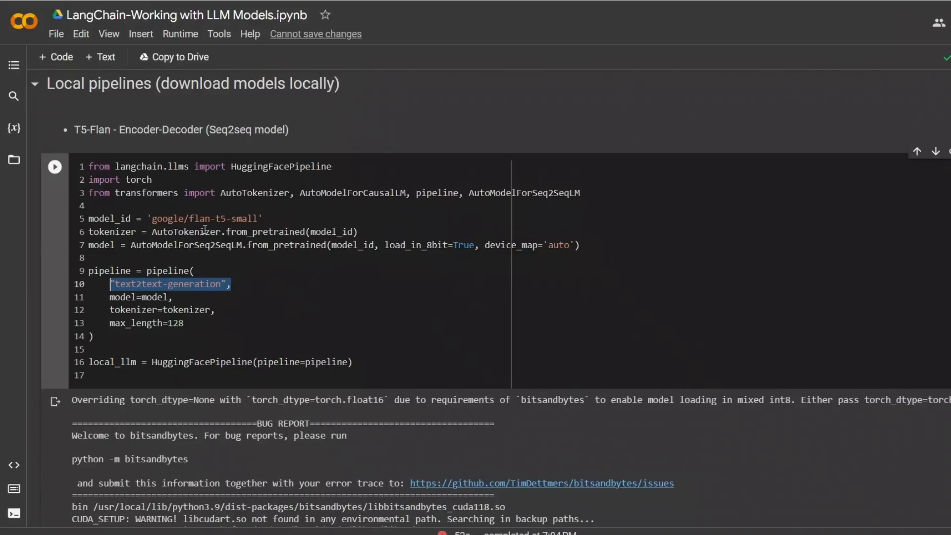
double_click(139, 284)
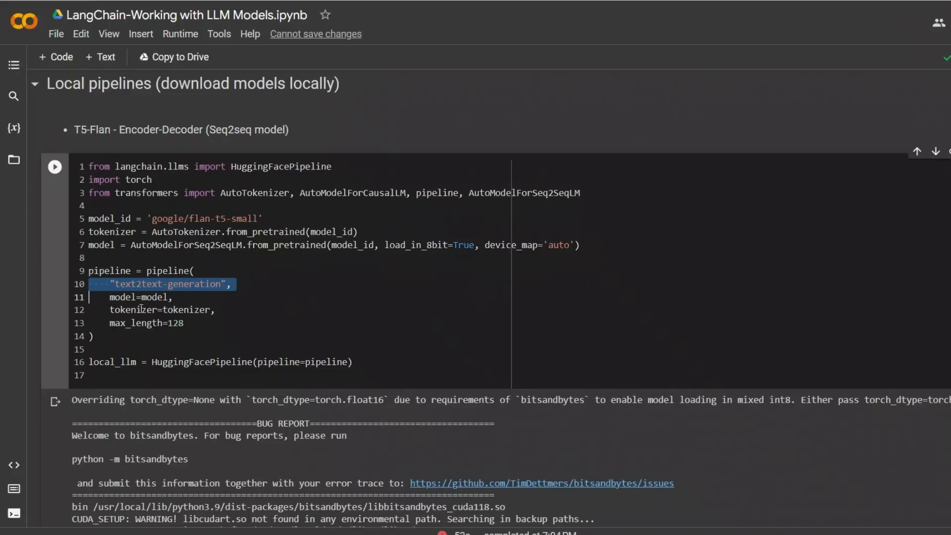
double_click(186, 310)
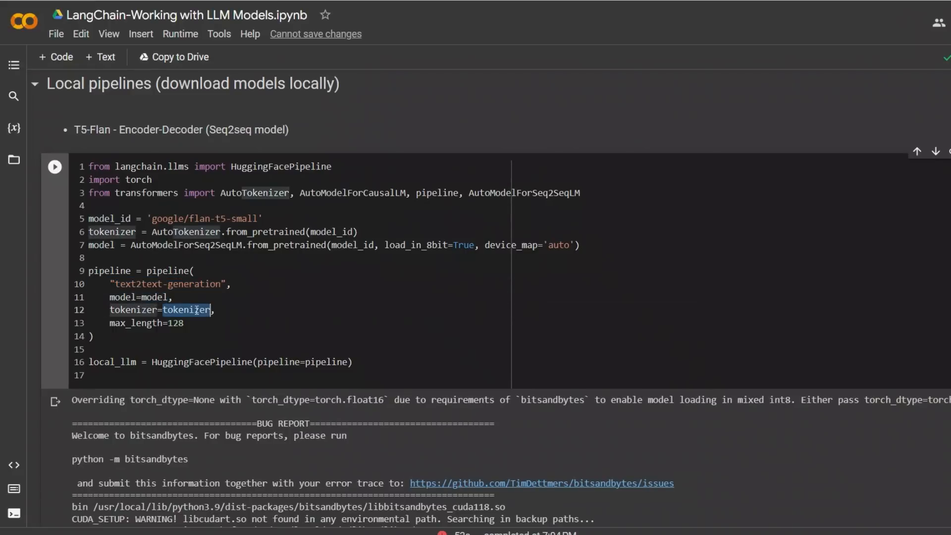
double_click(176, 323)
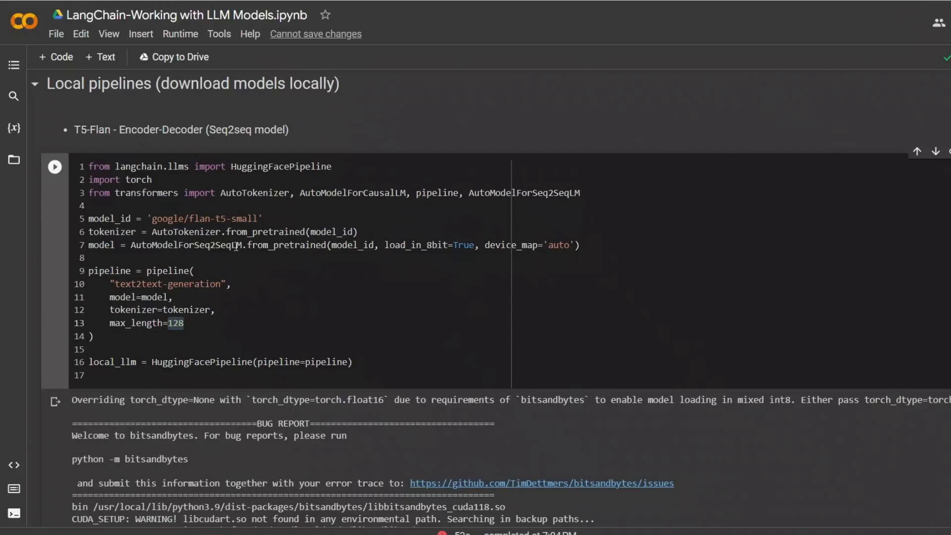
double_click(201, 361)
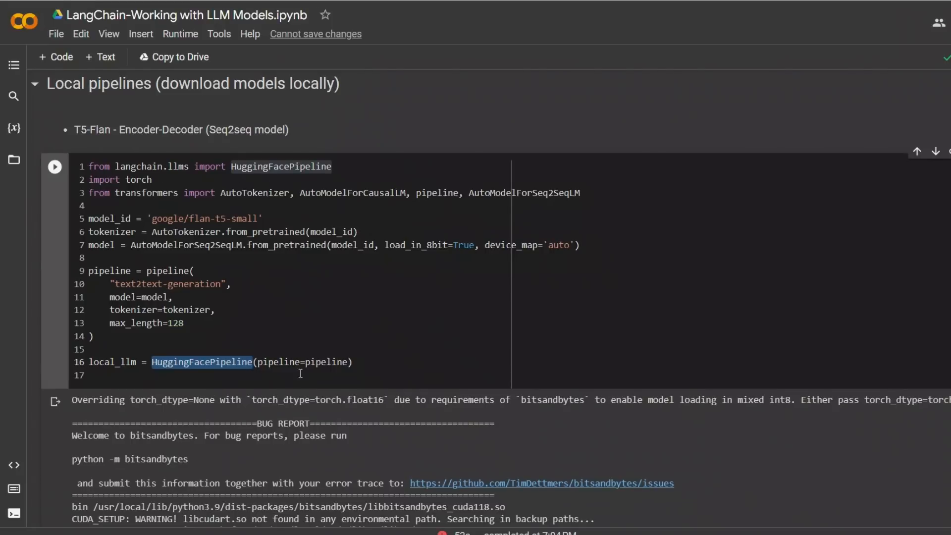
triple_click(218, 362)
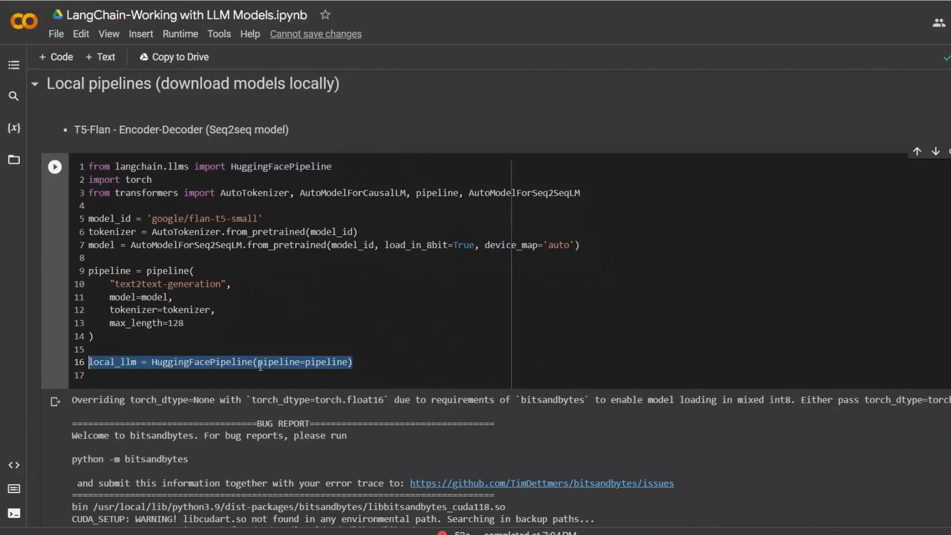
scroll("down", 3)
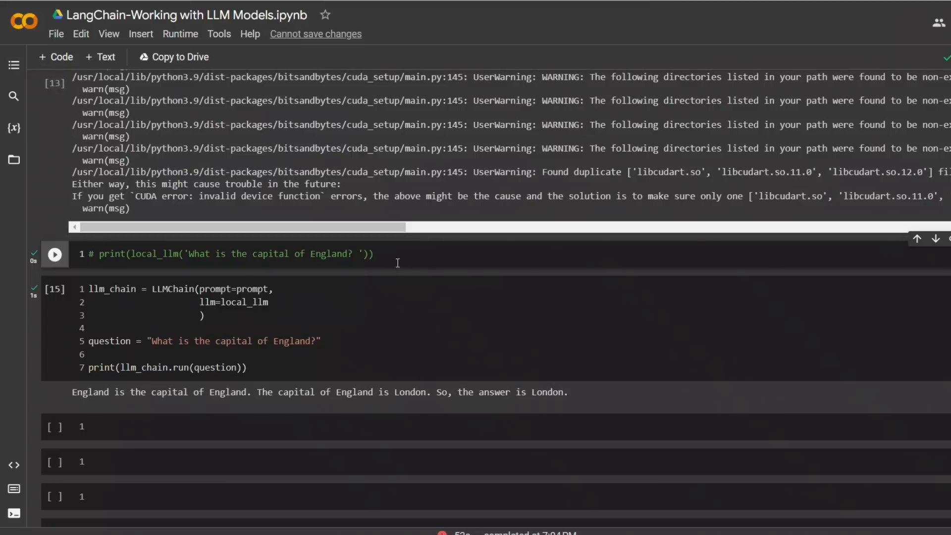
mouse_move(154, 251)
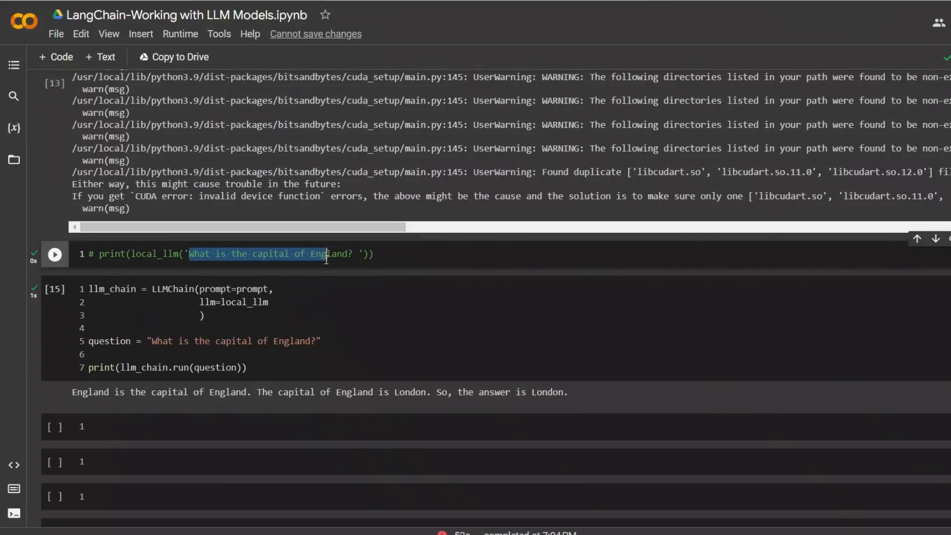
double_click(154, 253)
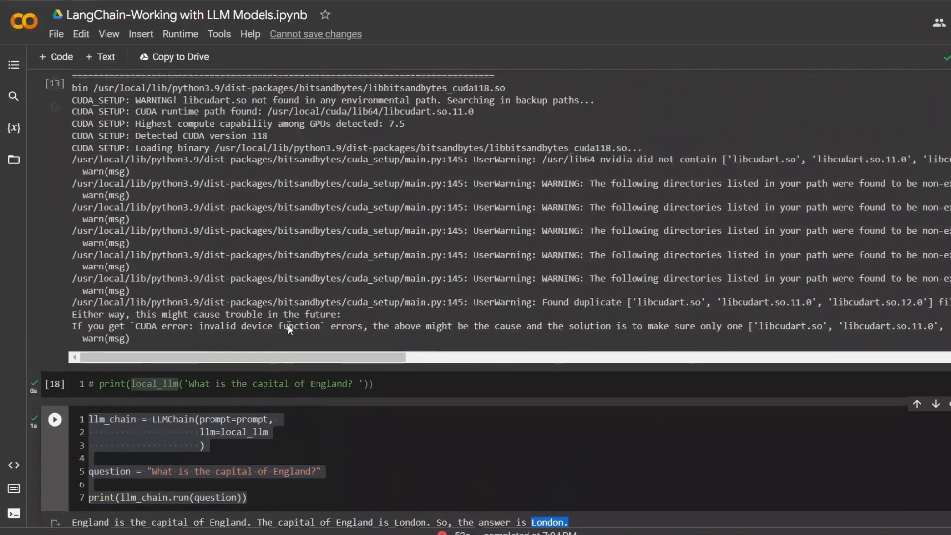
scroll("up", 3)
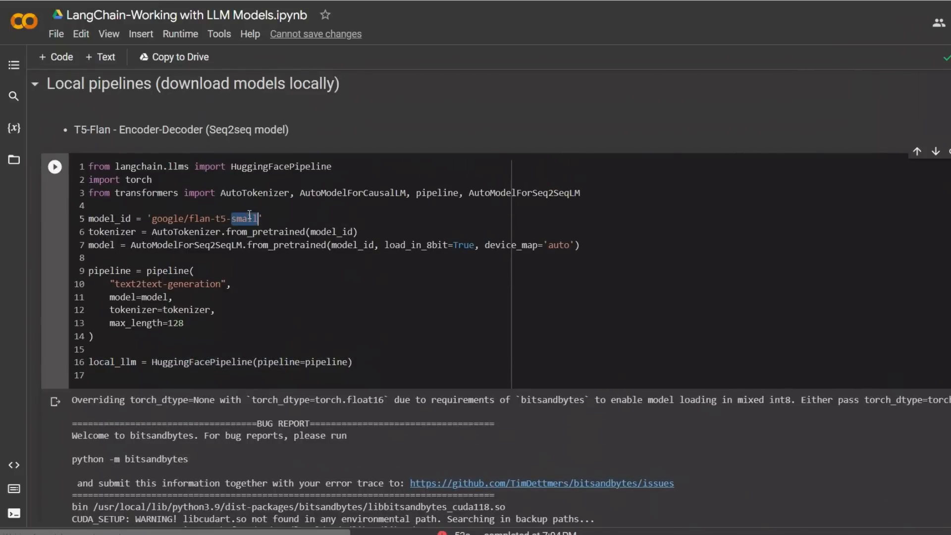
scroll("down", 3)
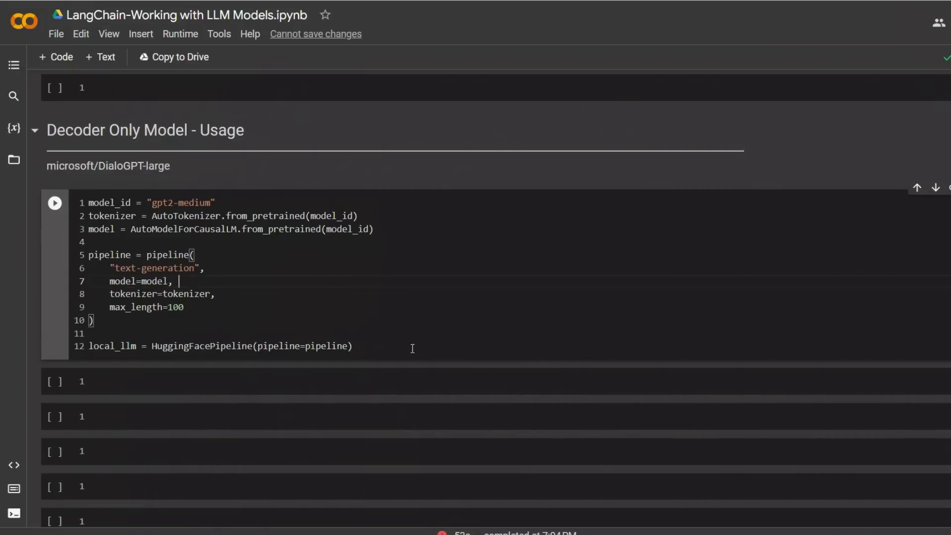
double_click(179, 202)
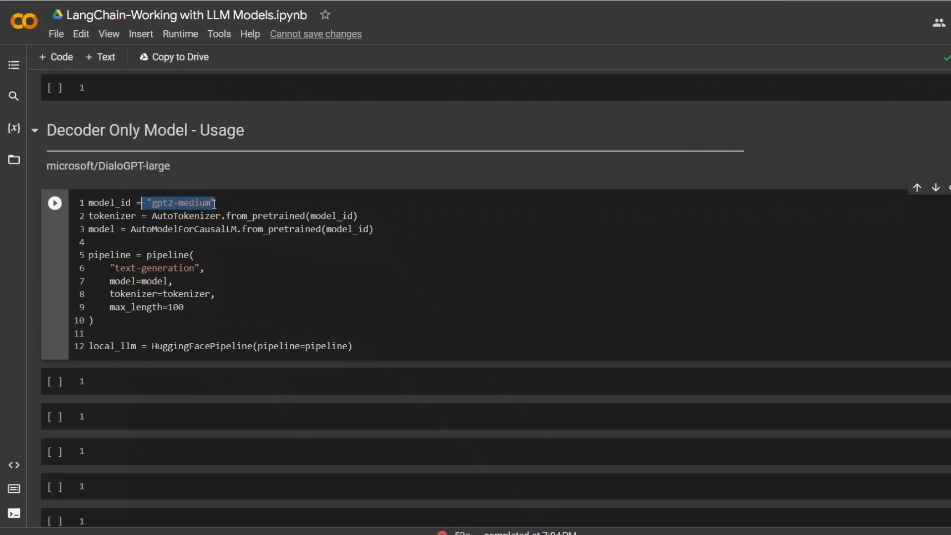
mouse_move(284, 271)
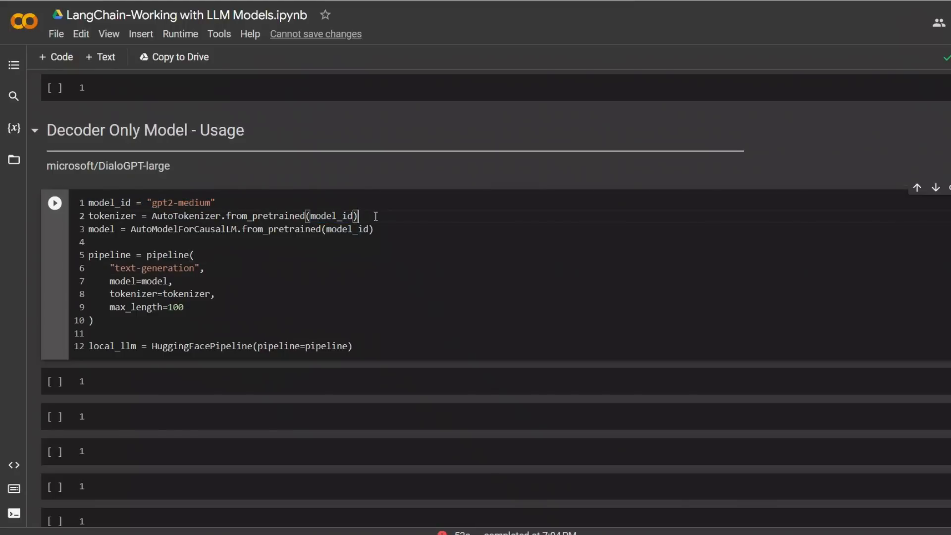
triple_click(222, 215)
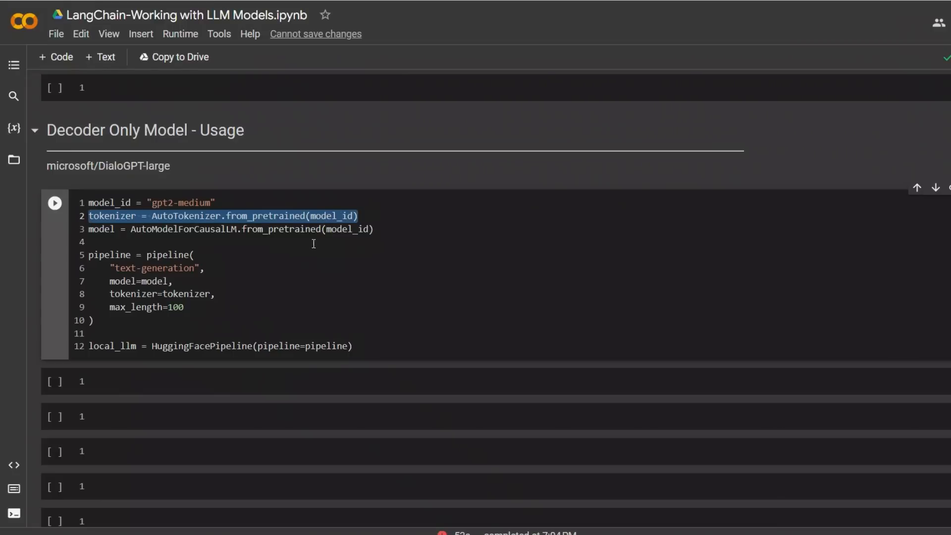
left_click(131, 228)
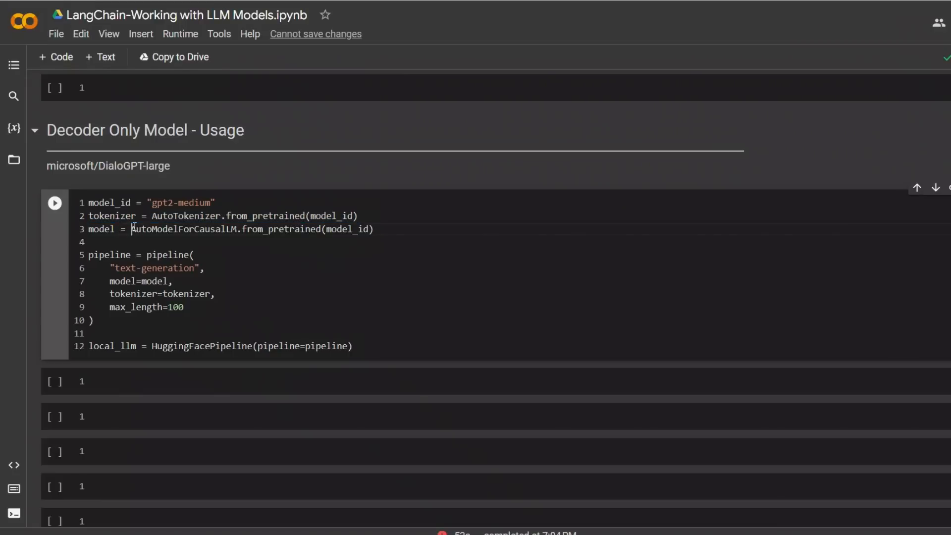
double_click(184, 229)
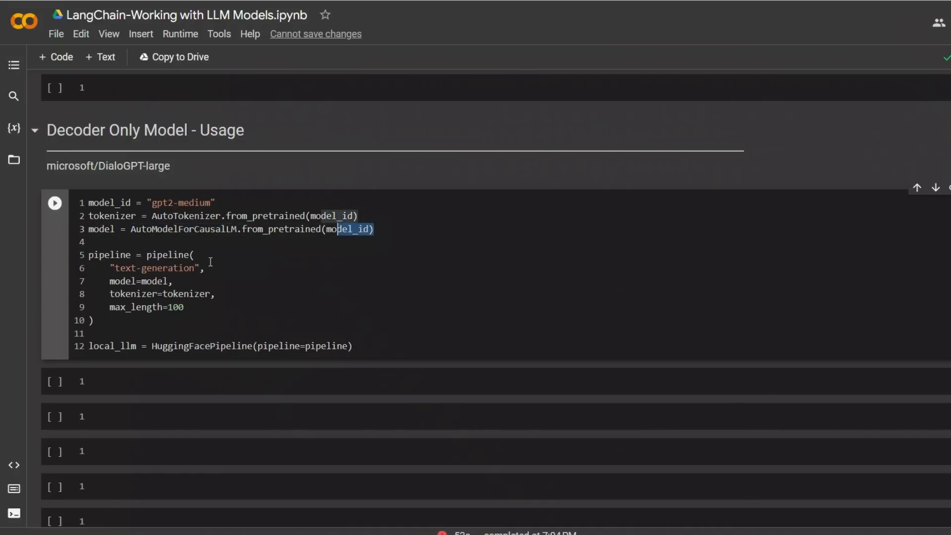
double_click(154, 268)
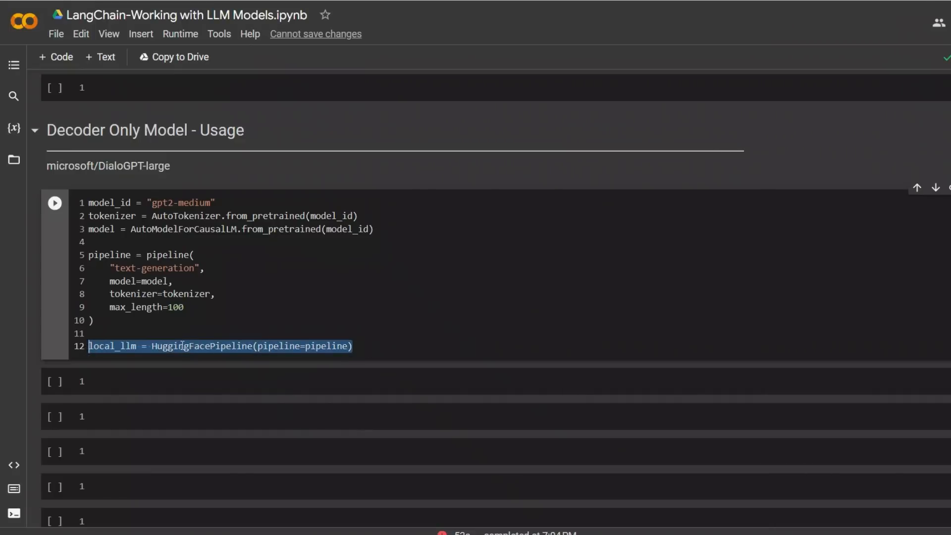
mouse_move(234, 347)
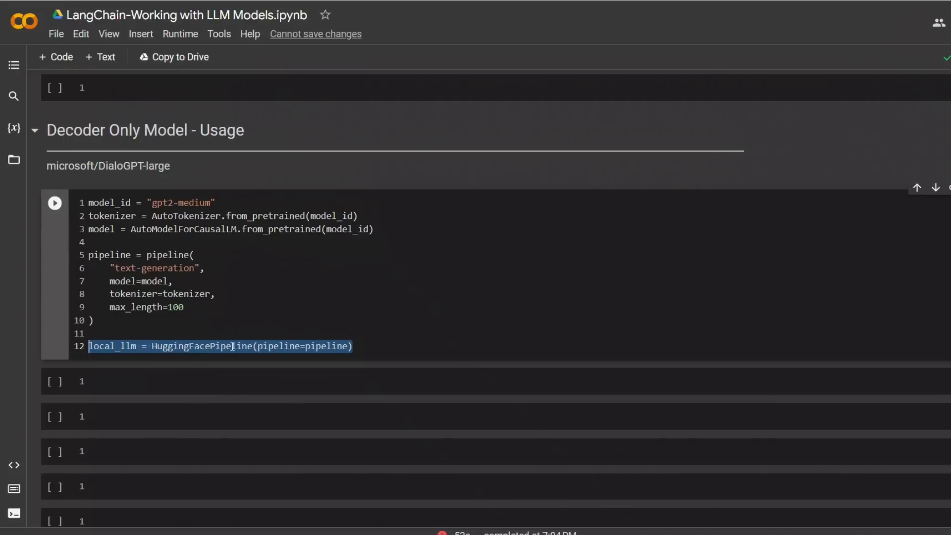
scroll("down", 3)
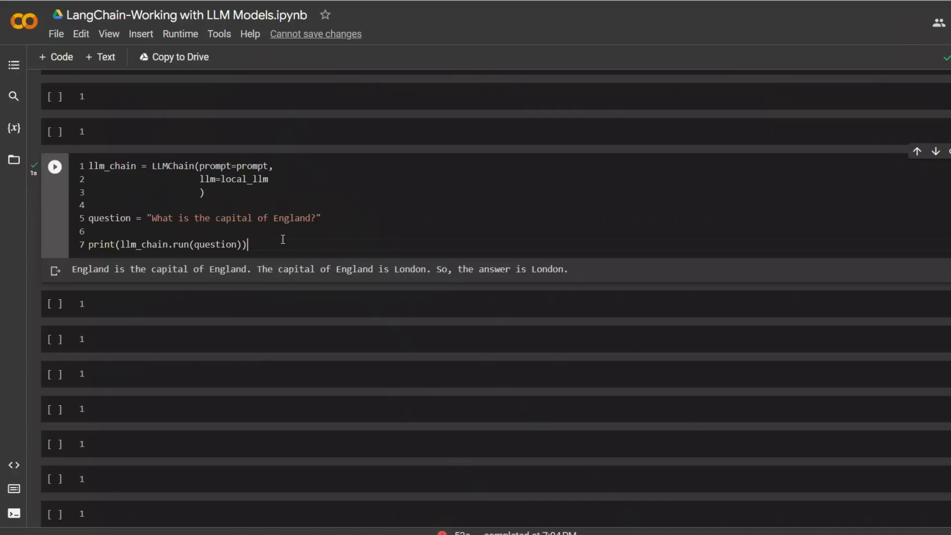
key("ctrl+a")
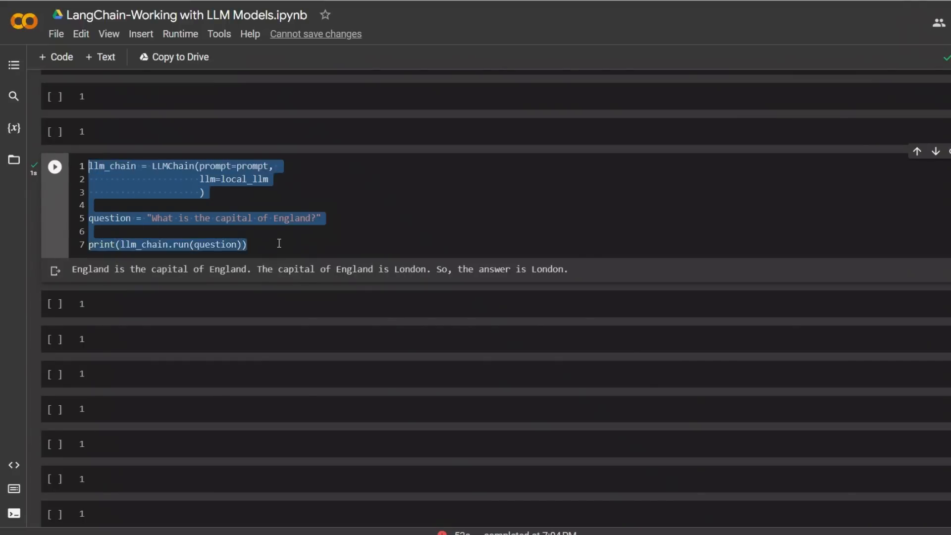
left_click(145, 165)
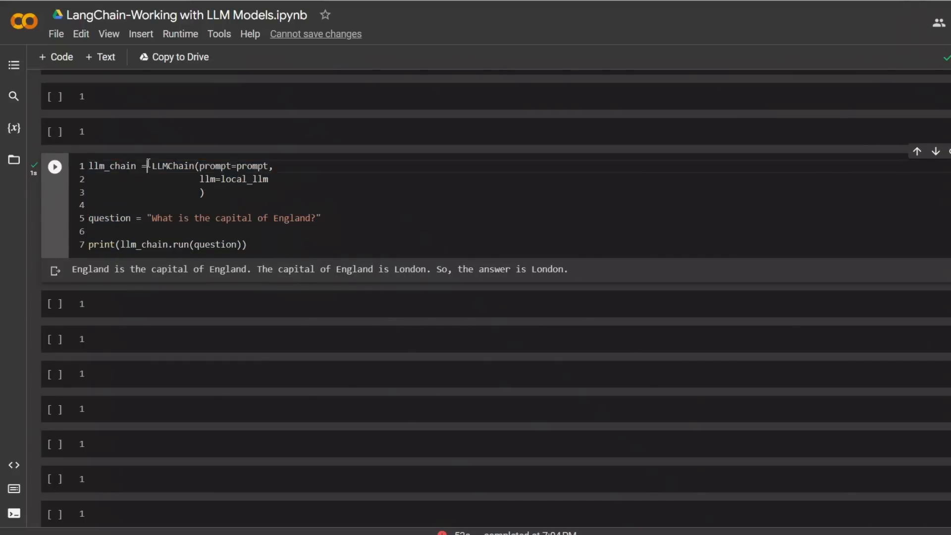
left_click_drag(149, 165, 204, 192)
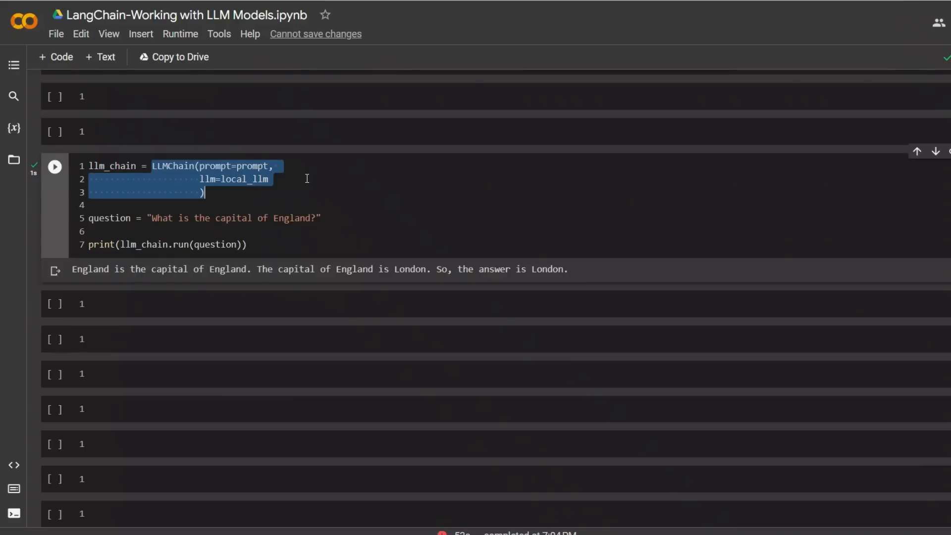
mouse_move(261, 243)
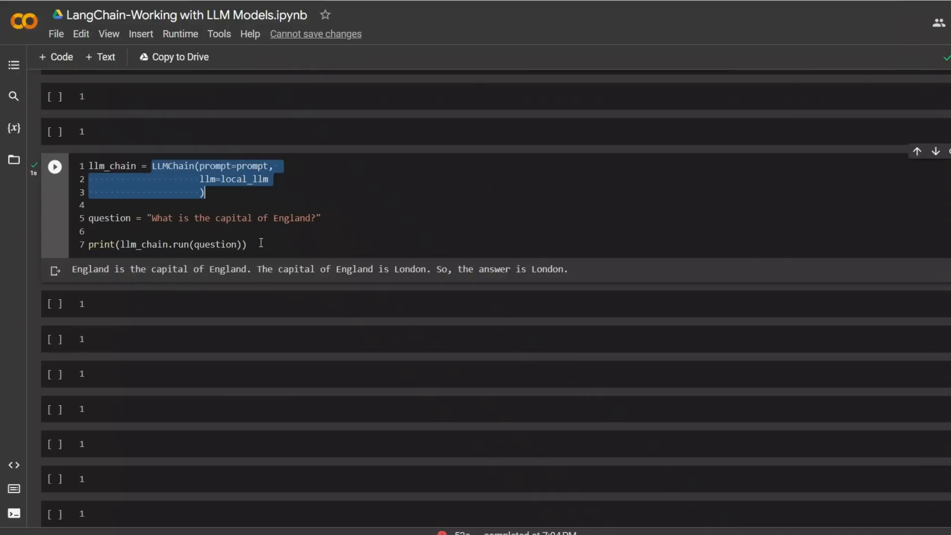
mouse_move(225, 245)
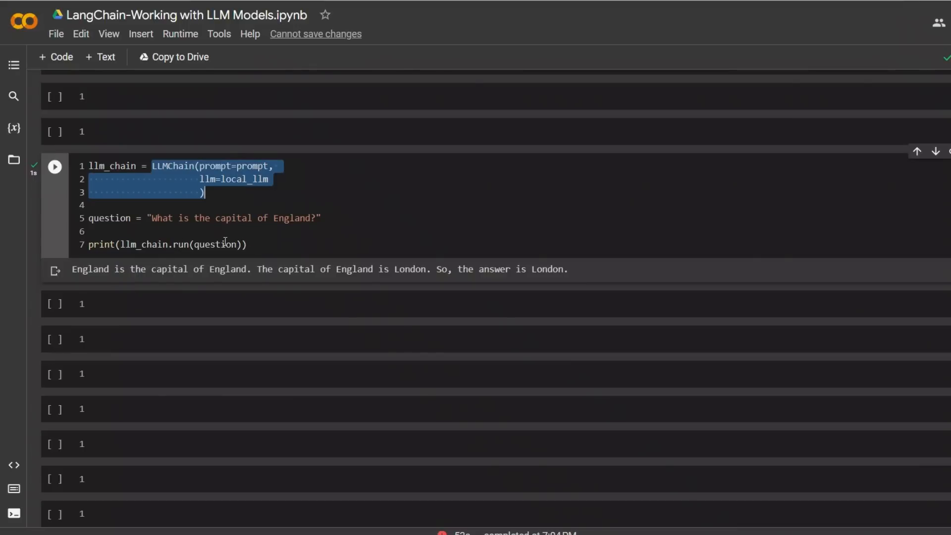